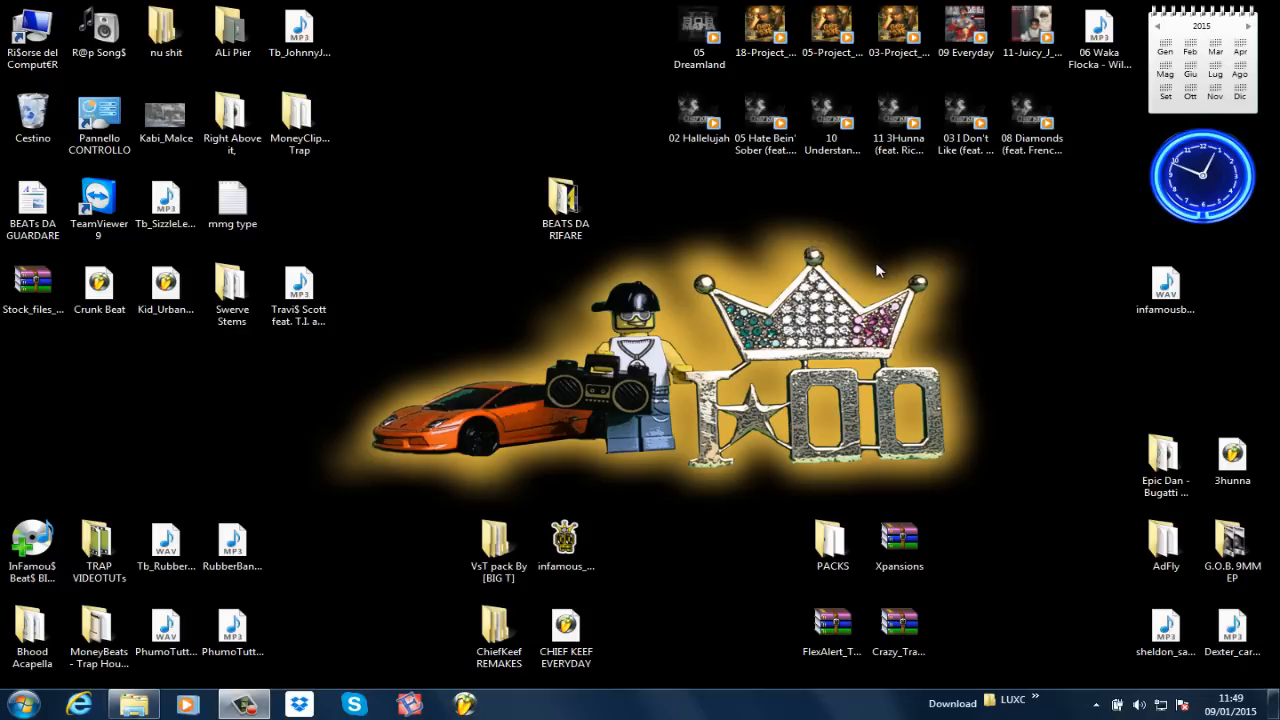
pyautogui.moveTo(670, 300)
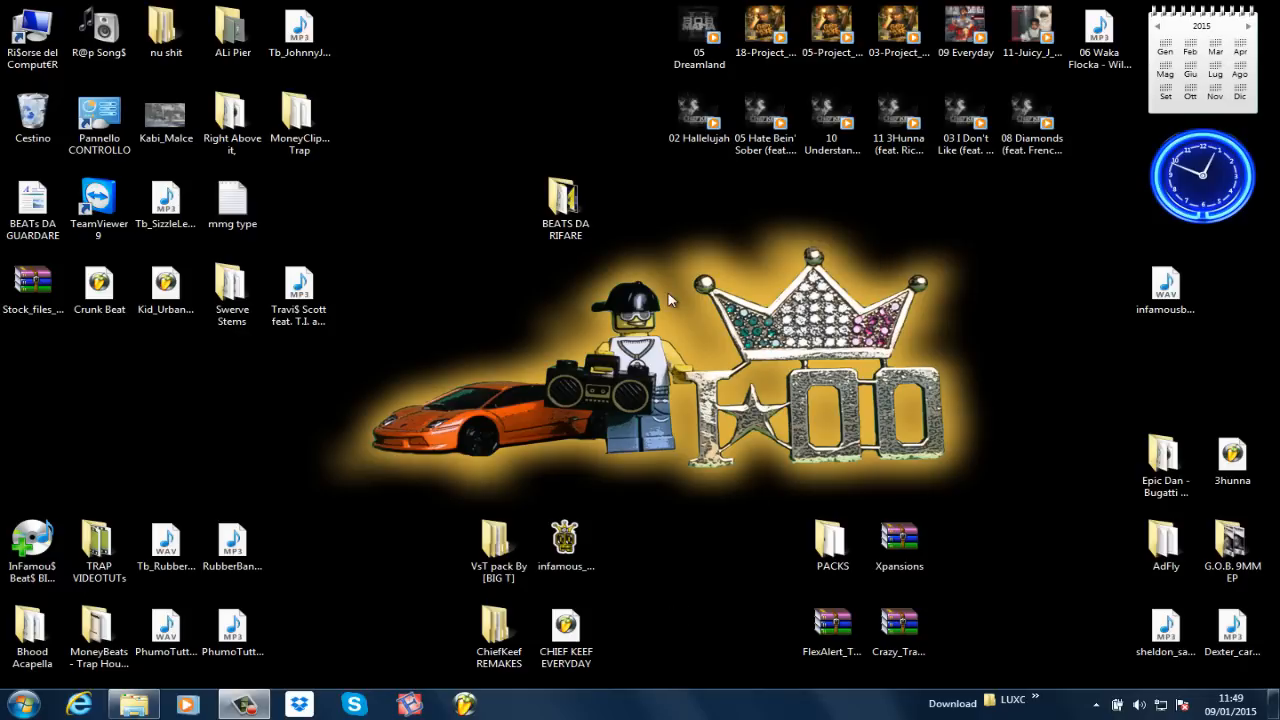
pyautogui.moveTo(530, 380)
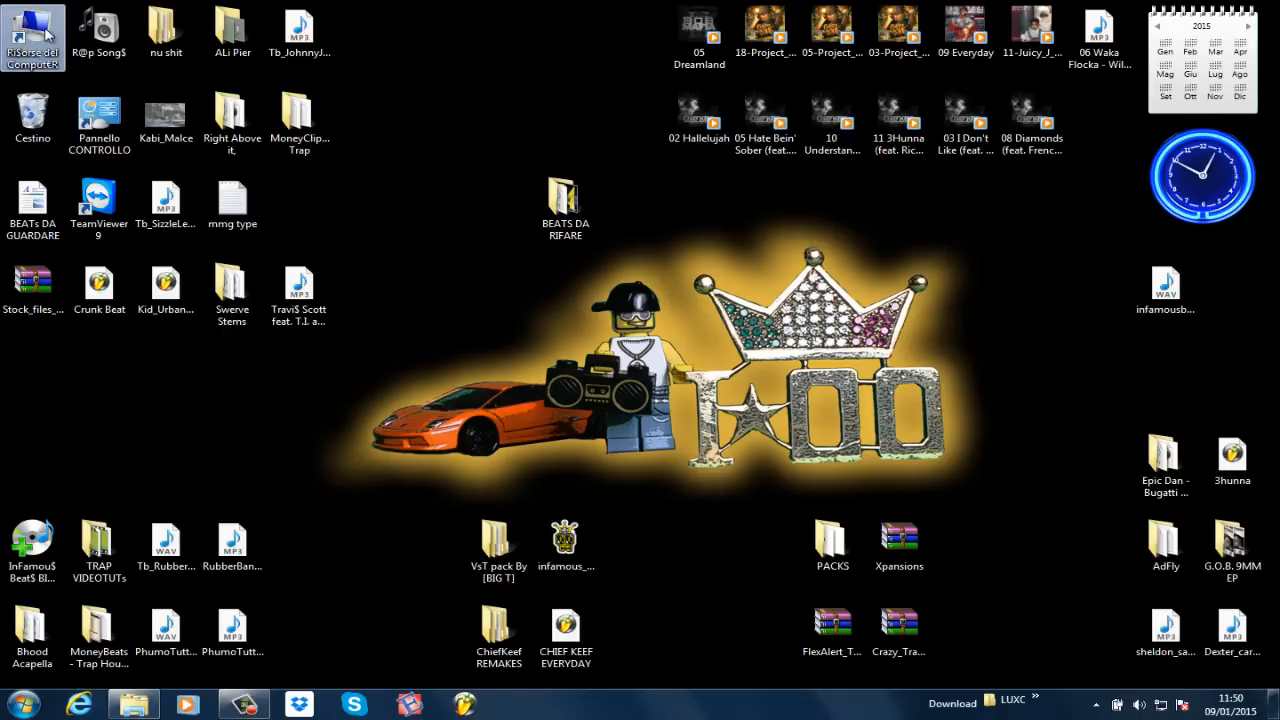
# - Browse from Computer through C:, Programmi (x86), Image-Line, FL Studio 10 and Artwork into Skins
pyautogui.doubleClick(32, 30)
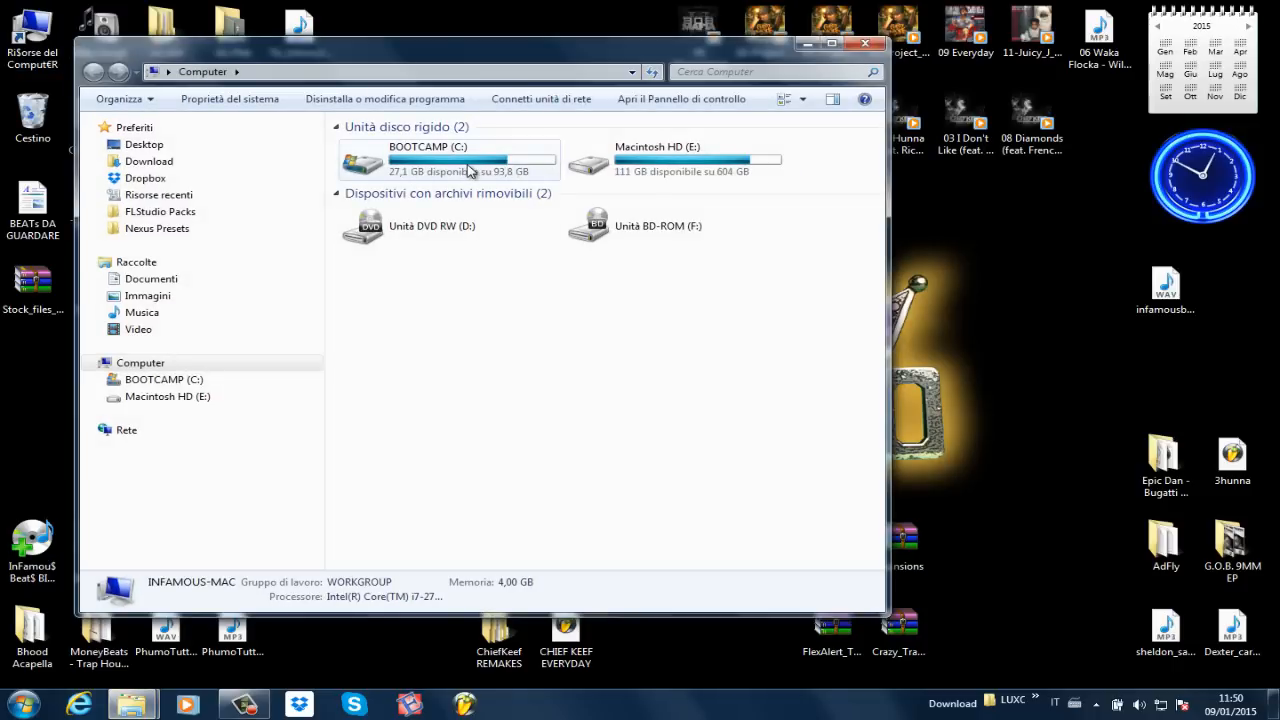
pyautogui.doubleClick(428, 160)
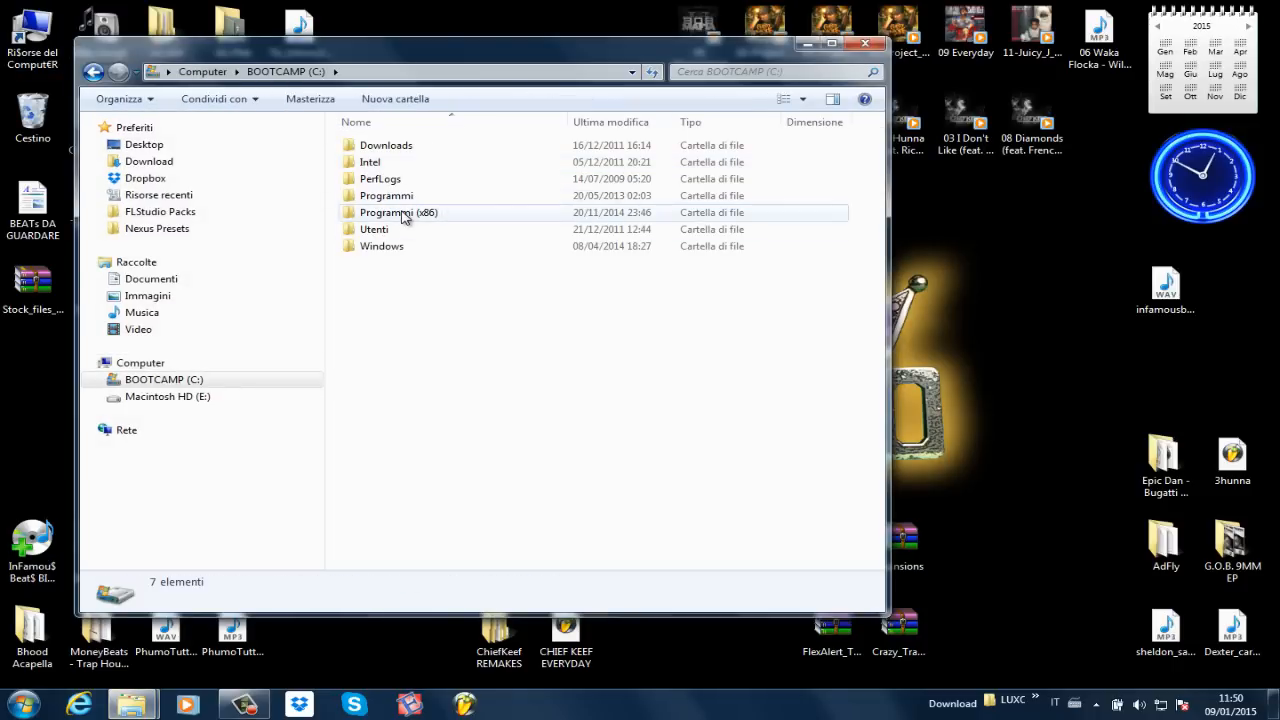
pyautogui.doubleClick(398, 212)
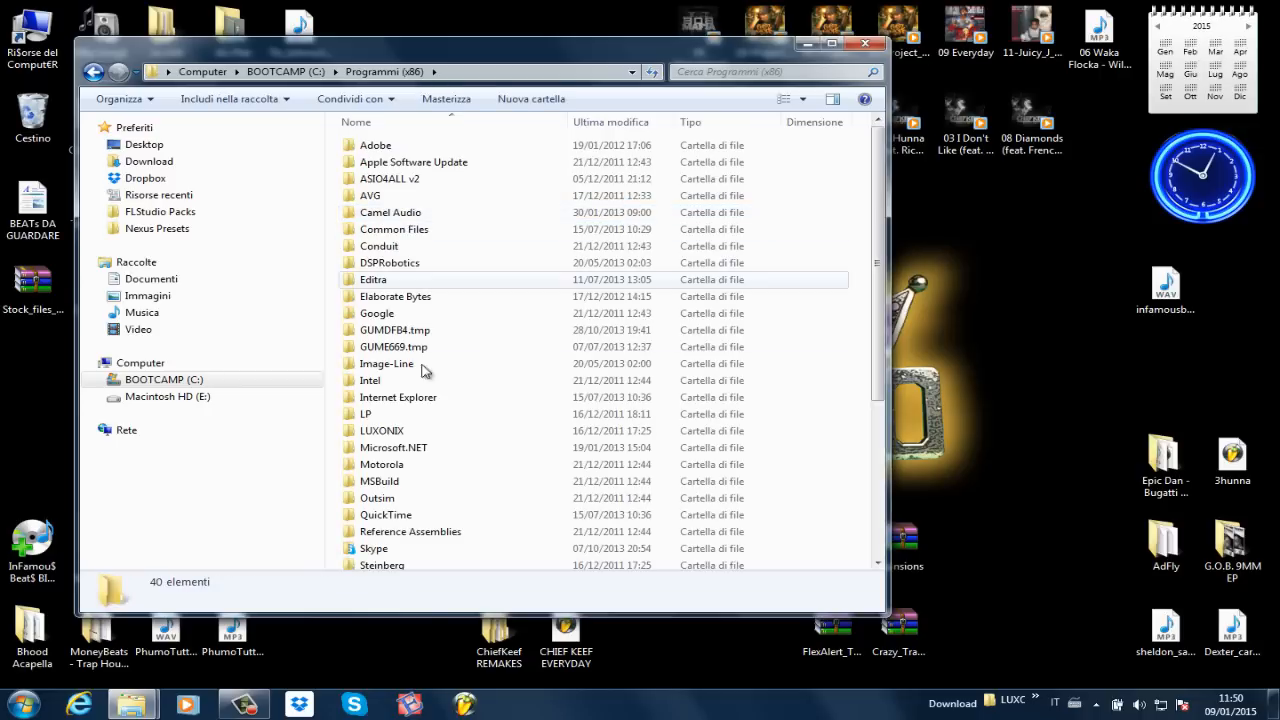
pyautogui.doubleClick(388, 364)
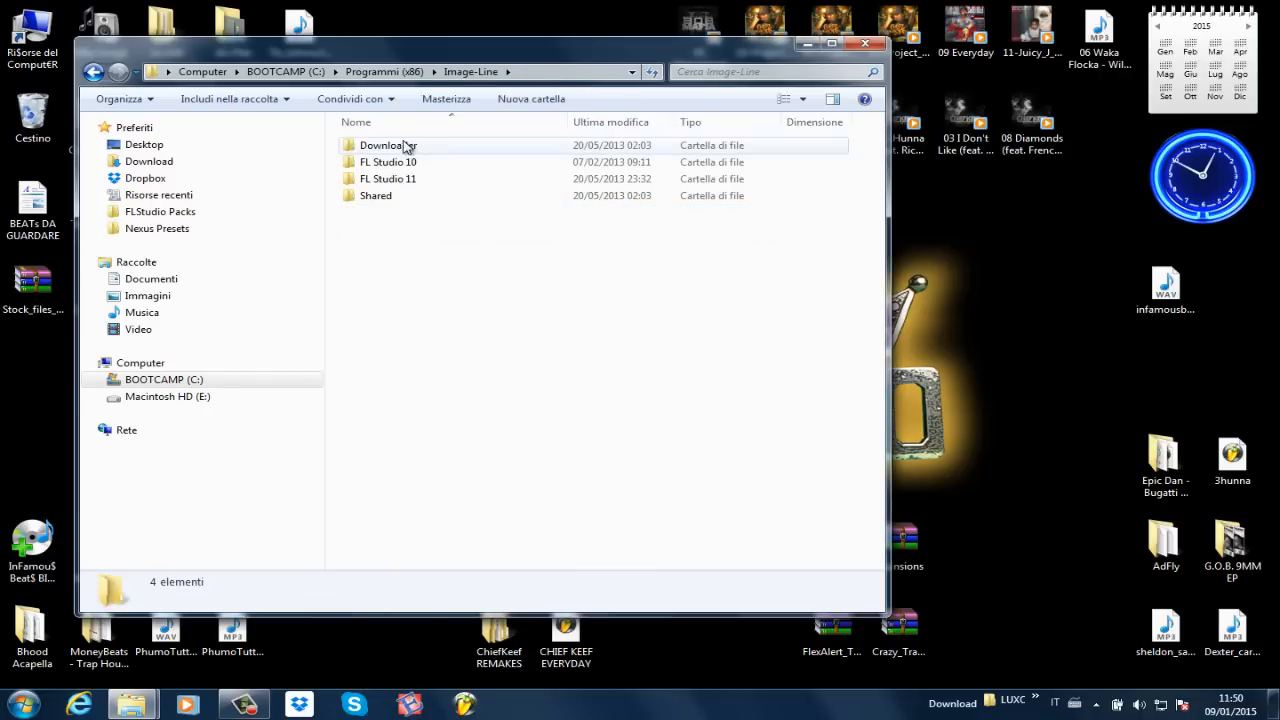
pyautogui.moveTo(388, 162)
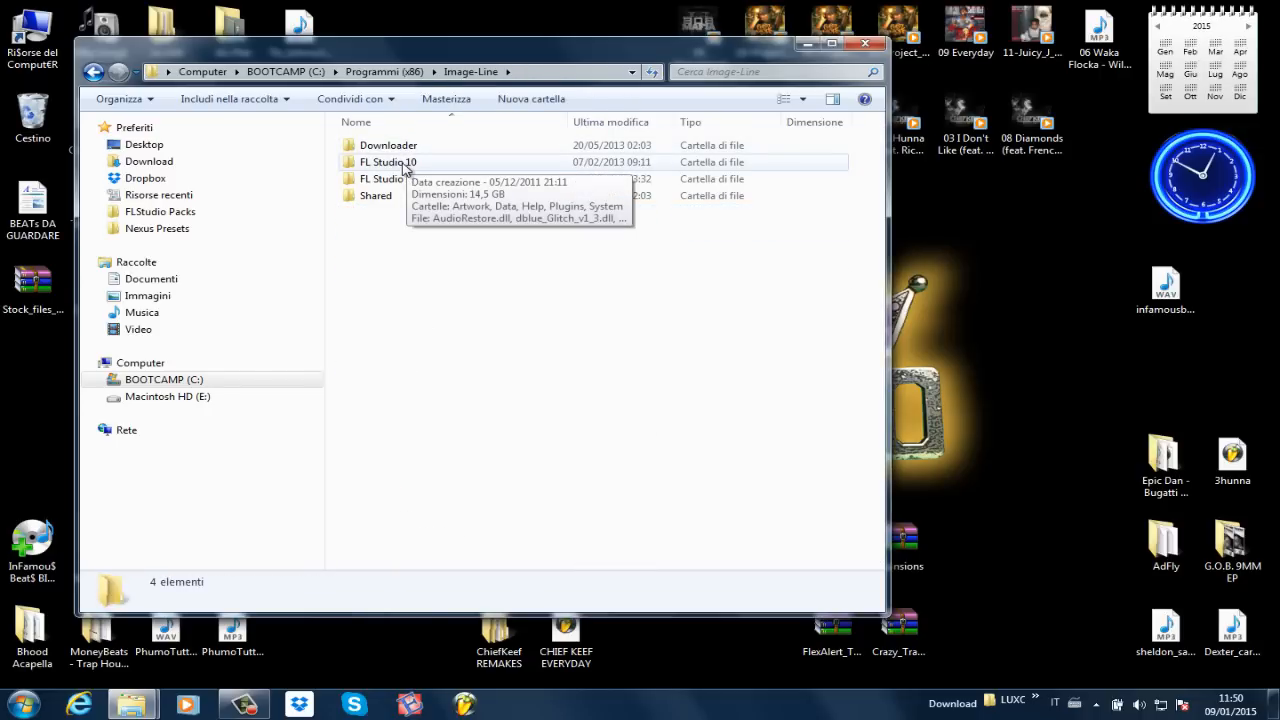
pyautogui.doubleClick(388, 162)
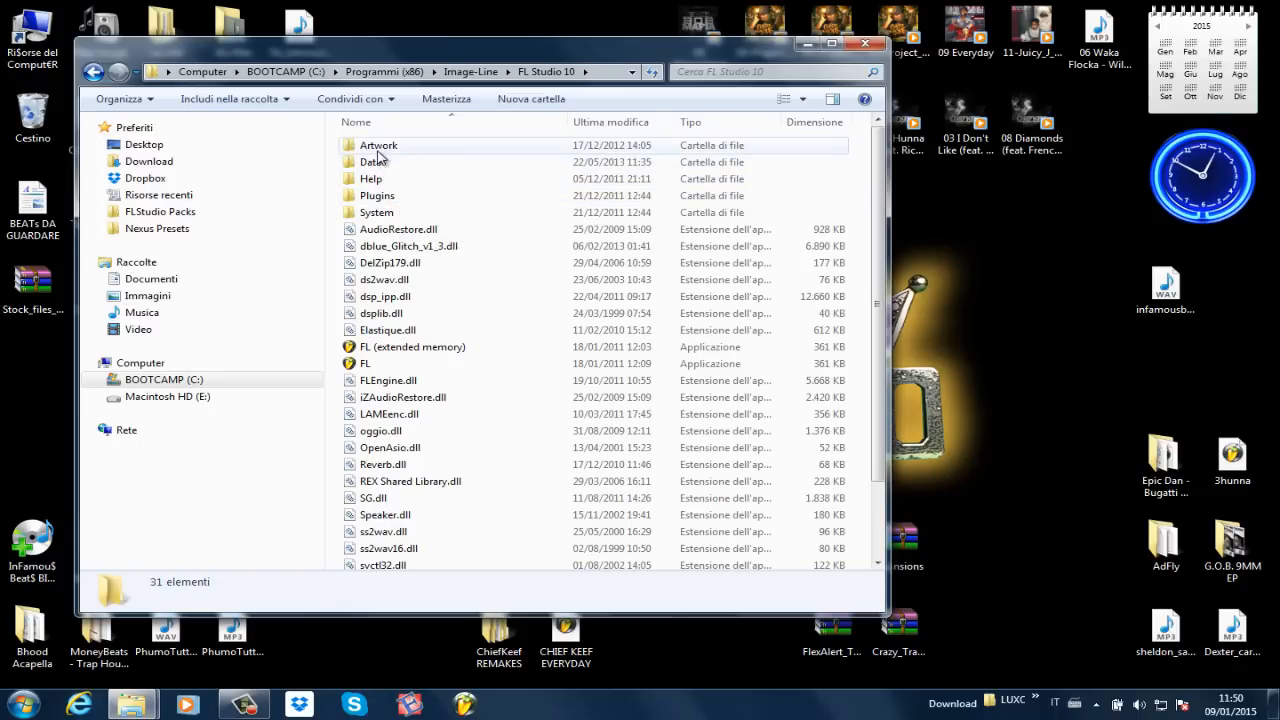
pyautogui.doubleClick(378, 144)
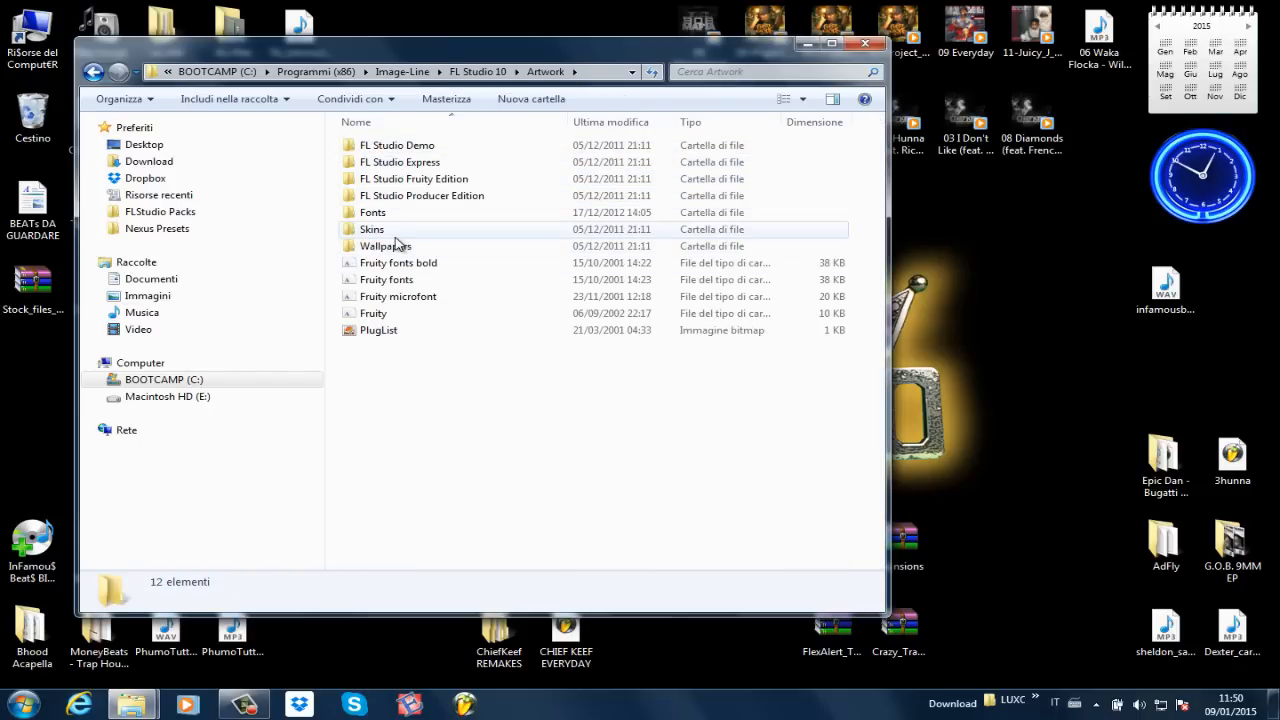
pyautogui.doubleClick(372, 228)
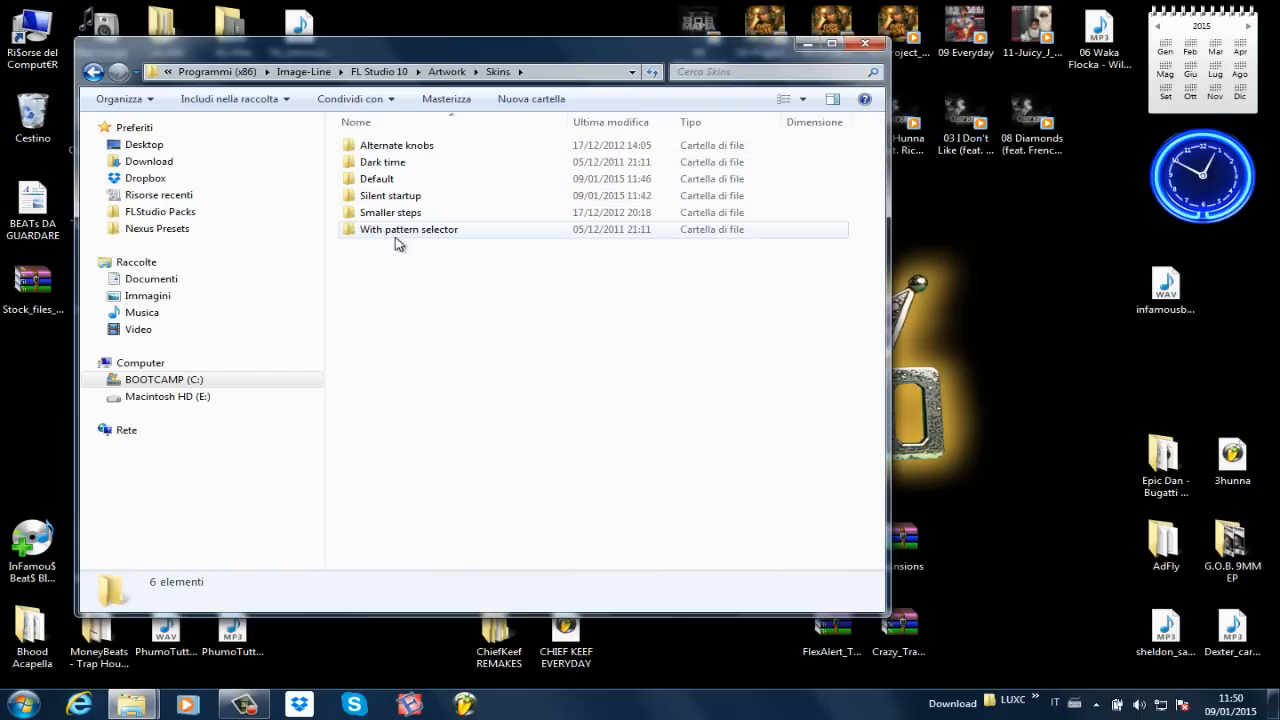
pyautogui.moveTo(444, 326)
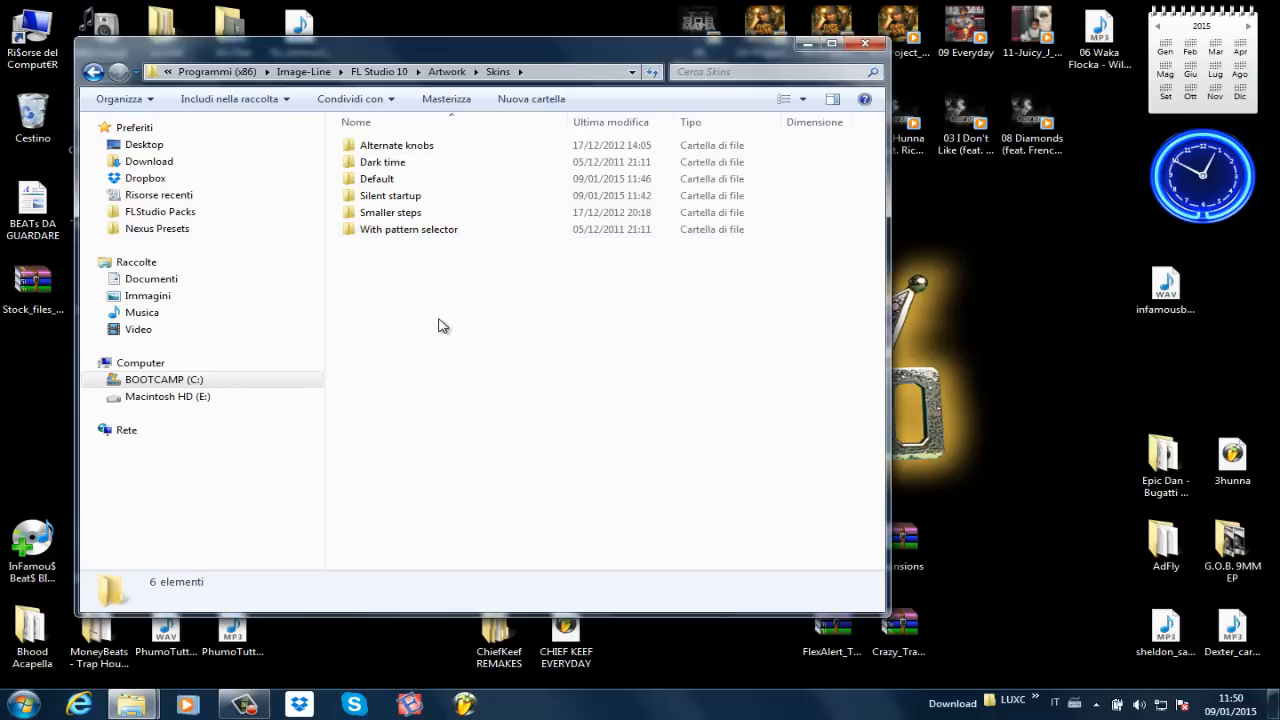
pyautogui.moveTo(456, 304)
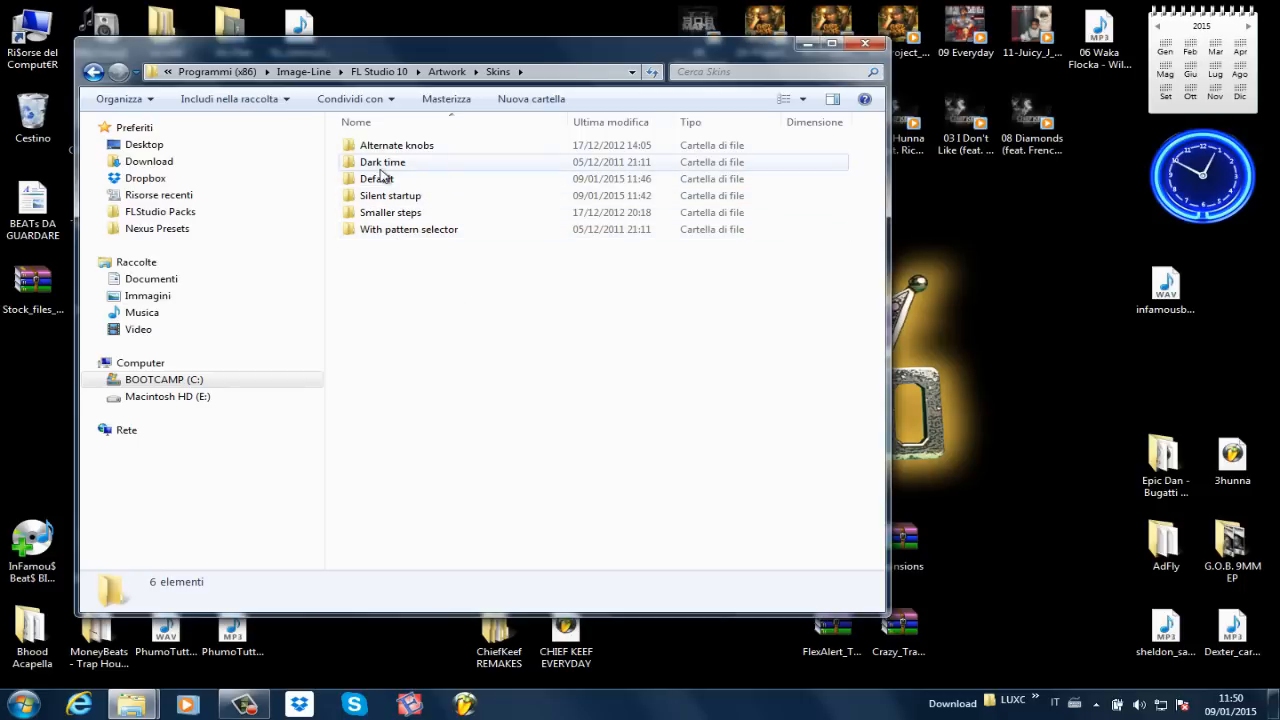
pyautogui.moveTo(390, 184)
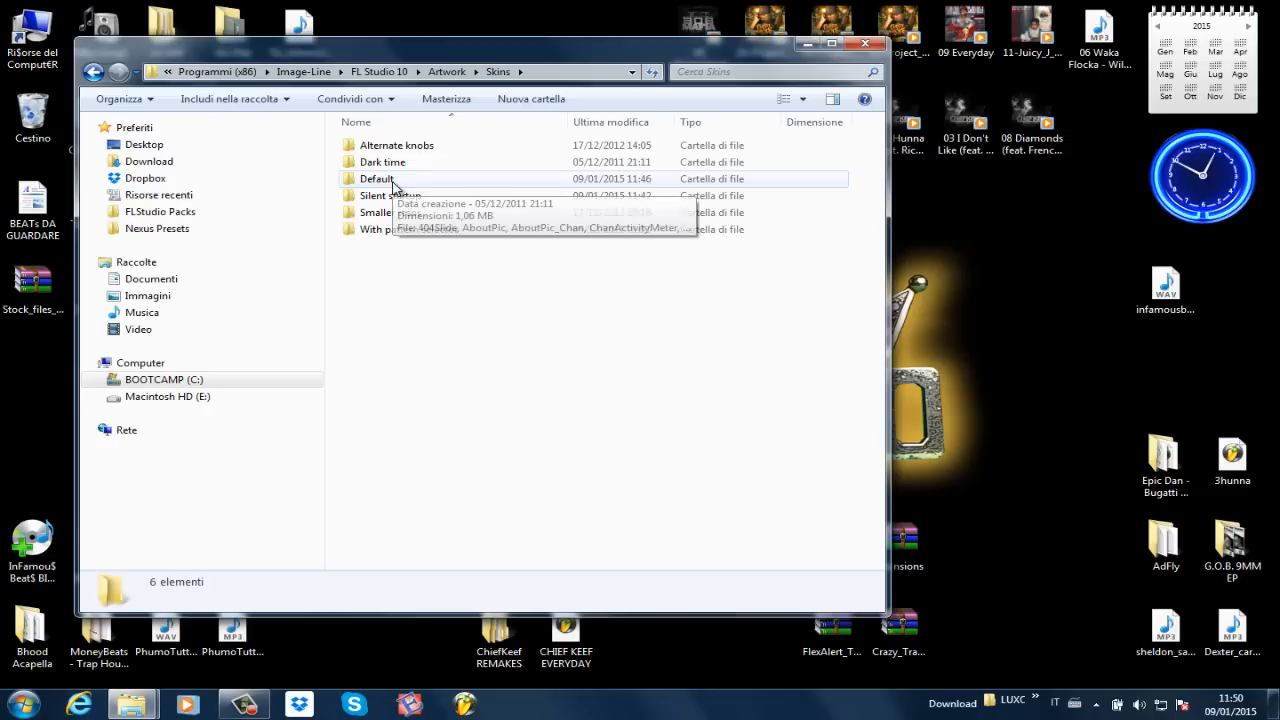
pyautogui.moveTo(378, 228)
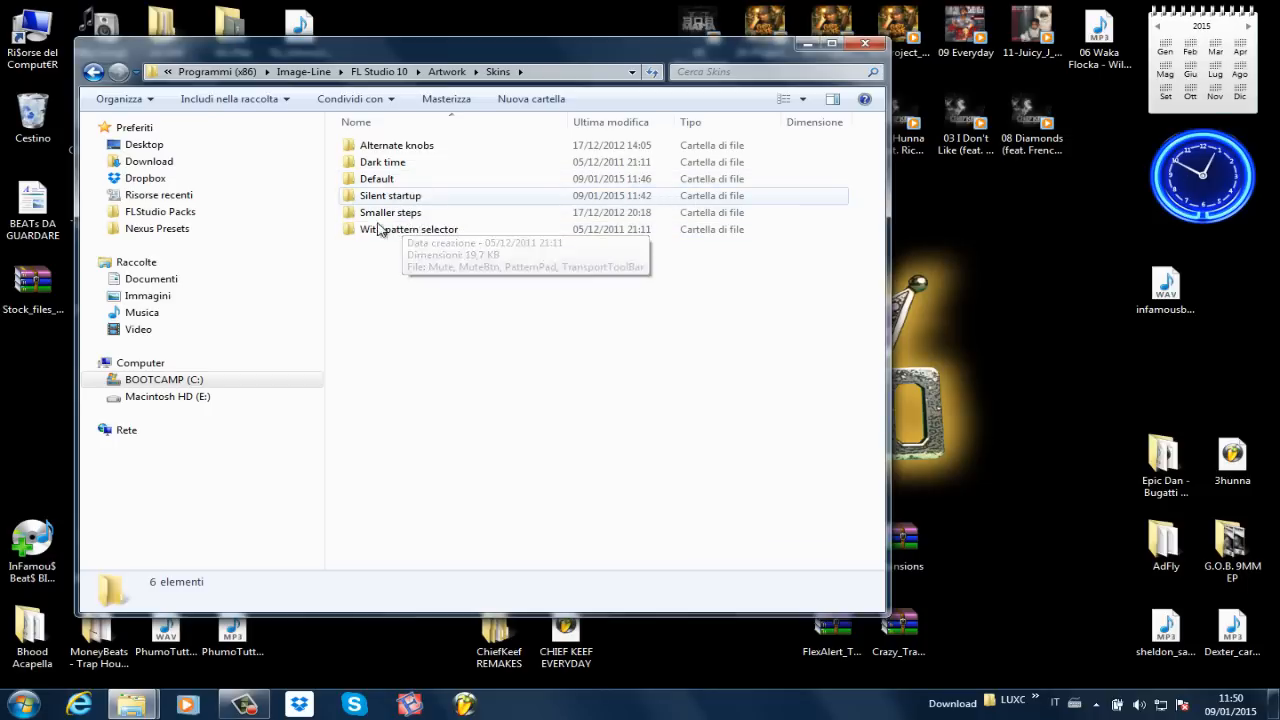
pyautogui.moveTo(376, 178)
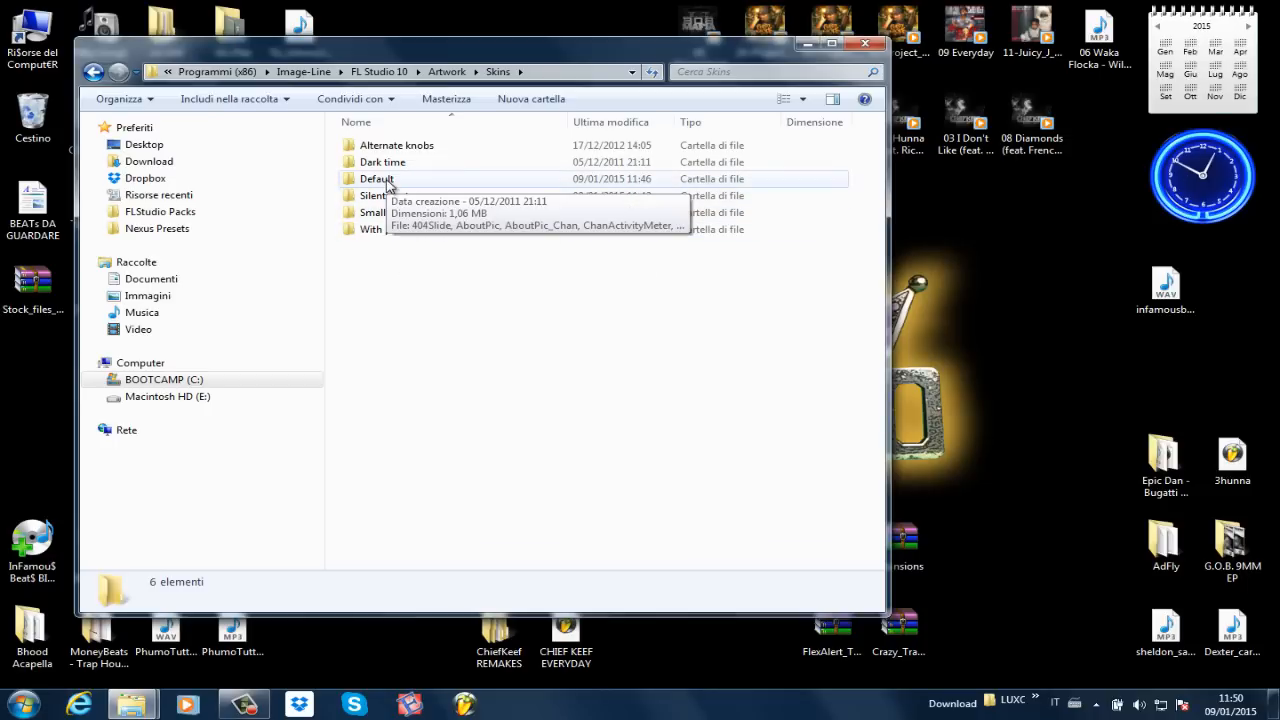
# - Play the original StartSnd.wav in the Default skin folder, then close the player
pyautogui.doubleClick(376, 178)
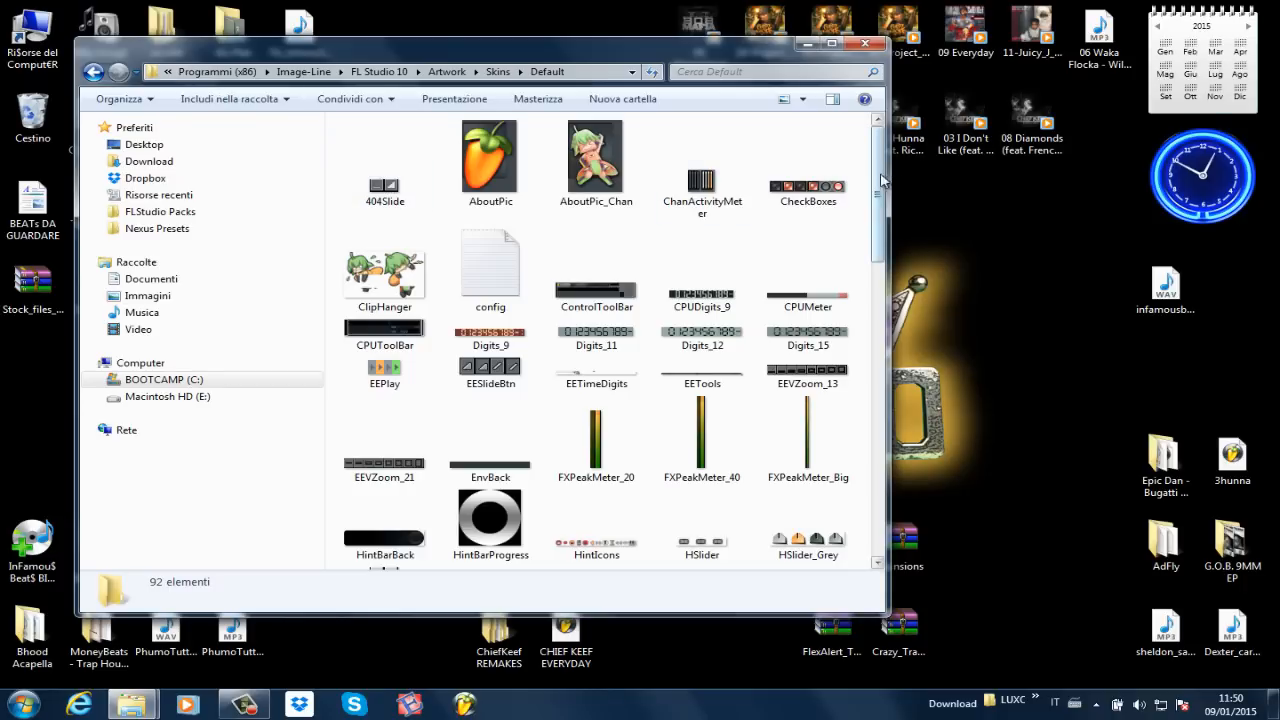
pyautogui.click(848, 44)
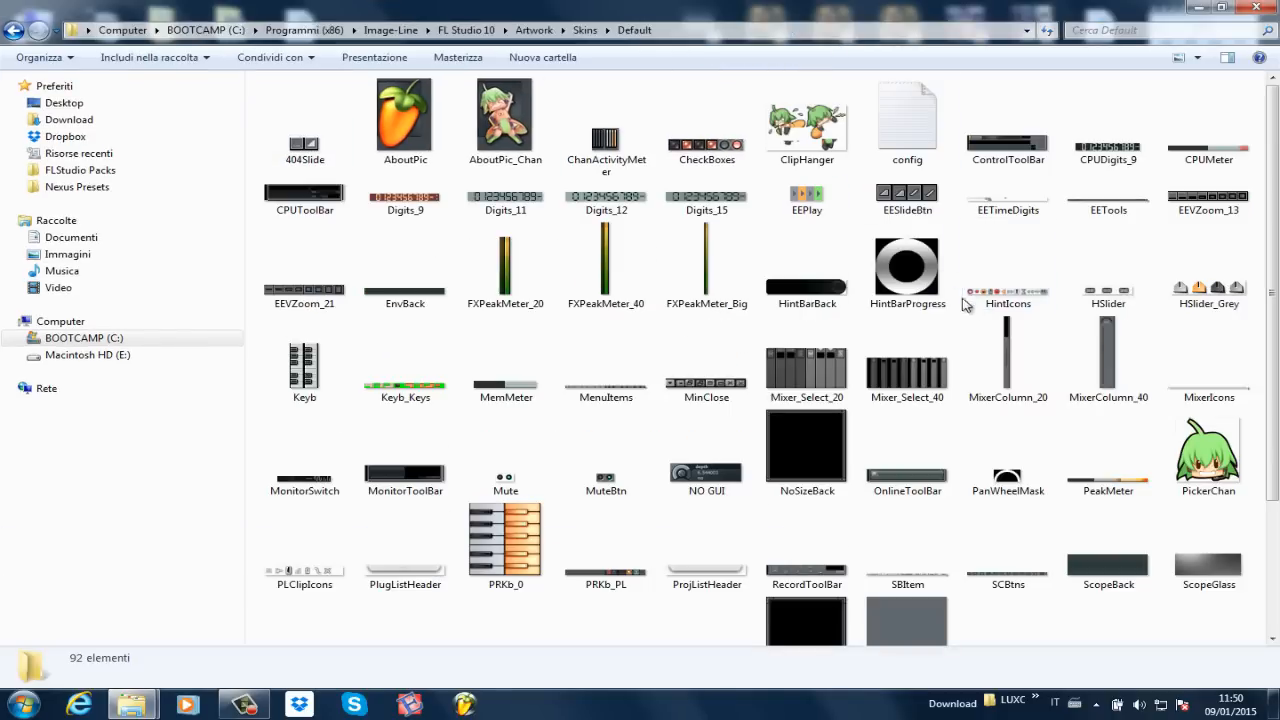
pyautogui.scroll(-3)
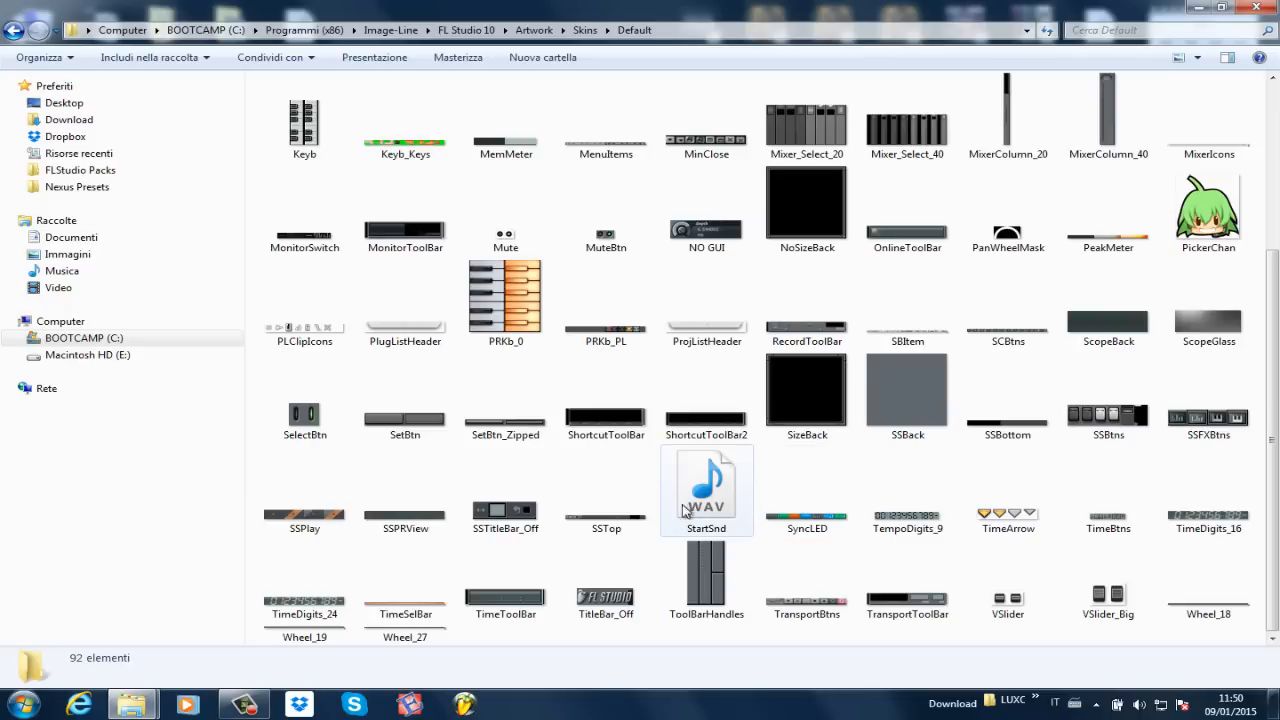
pyautogui.click(706, 490)
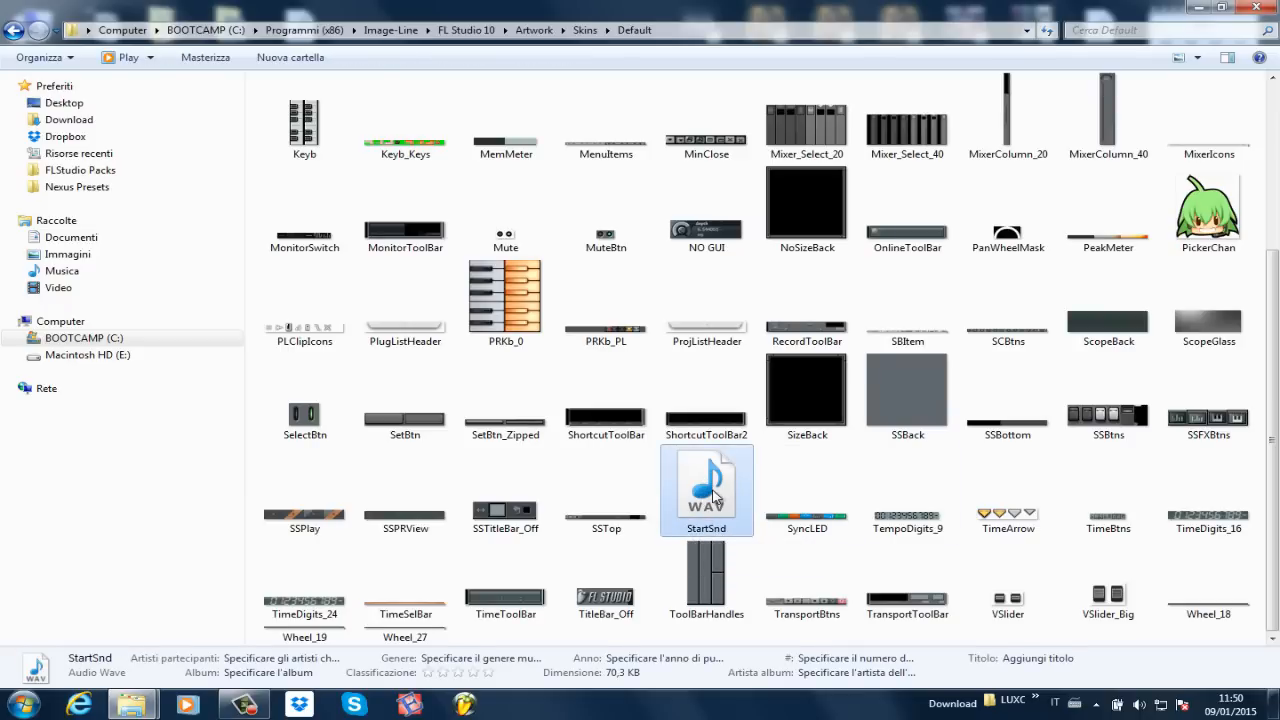
pyautogui.doubleClick(706, 486)
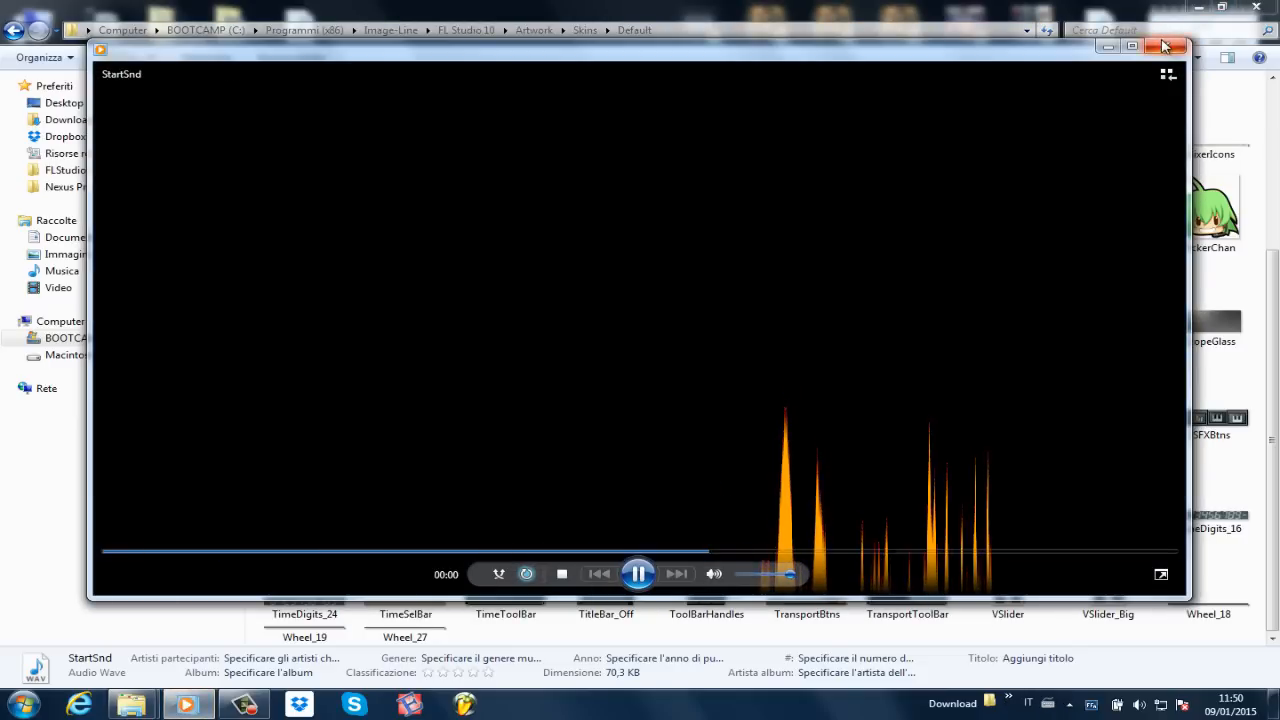
pyautogui.click(1164, 46)
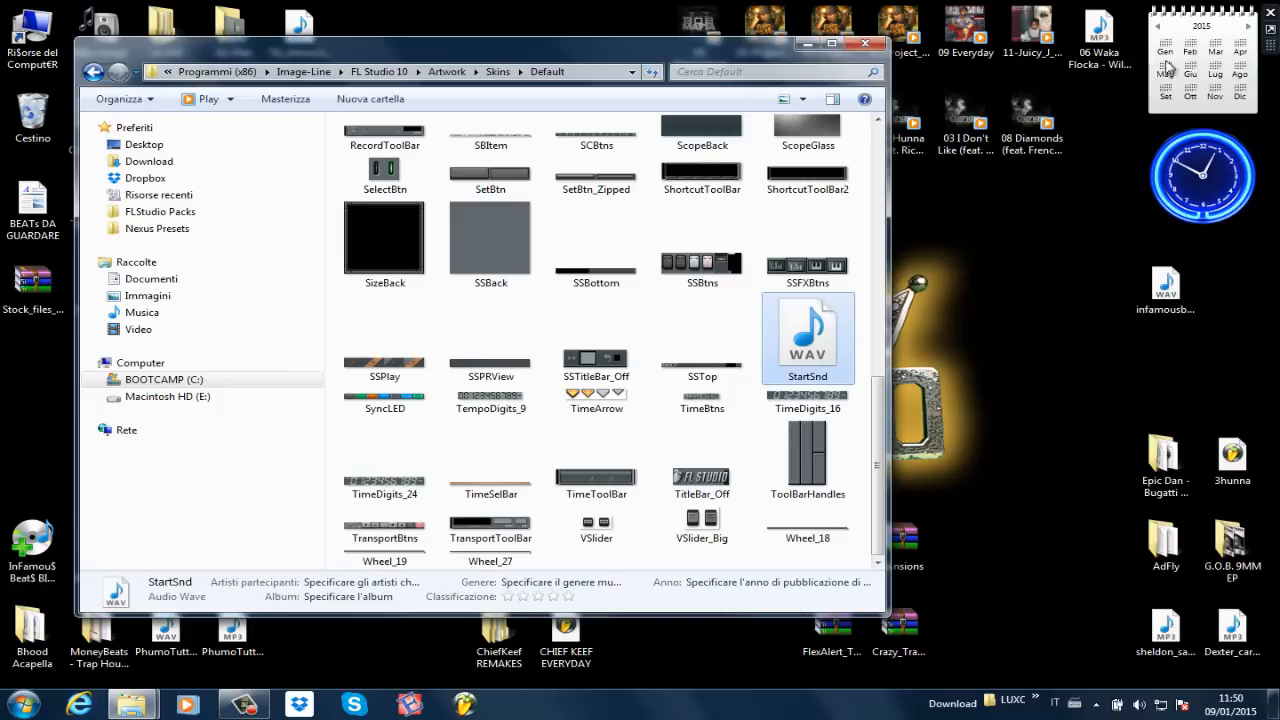
pyautogui.moveTo(1004, 280)
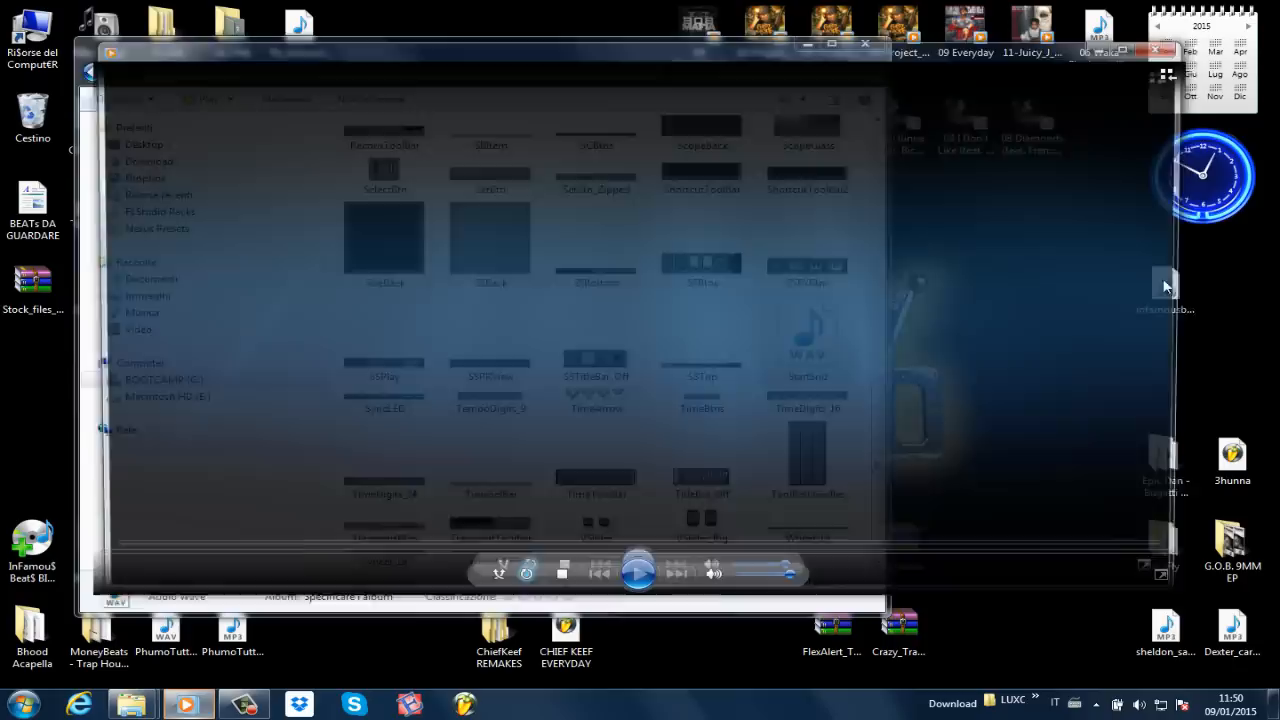
# - Rename the desktop tag file to StartSnd and copy it over the Default skin's StartSnd
pyautogui.click(638, 572)
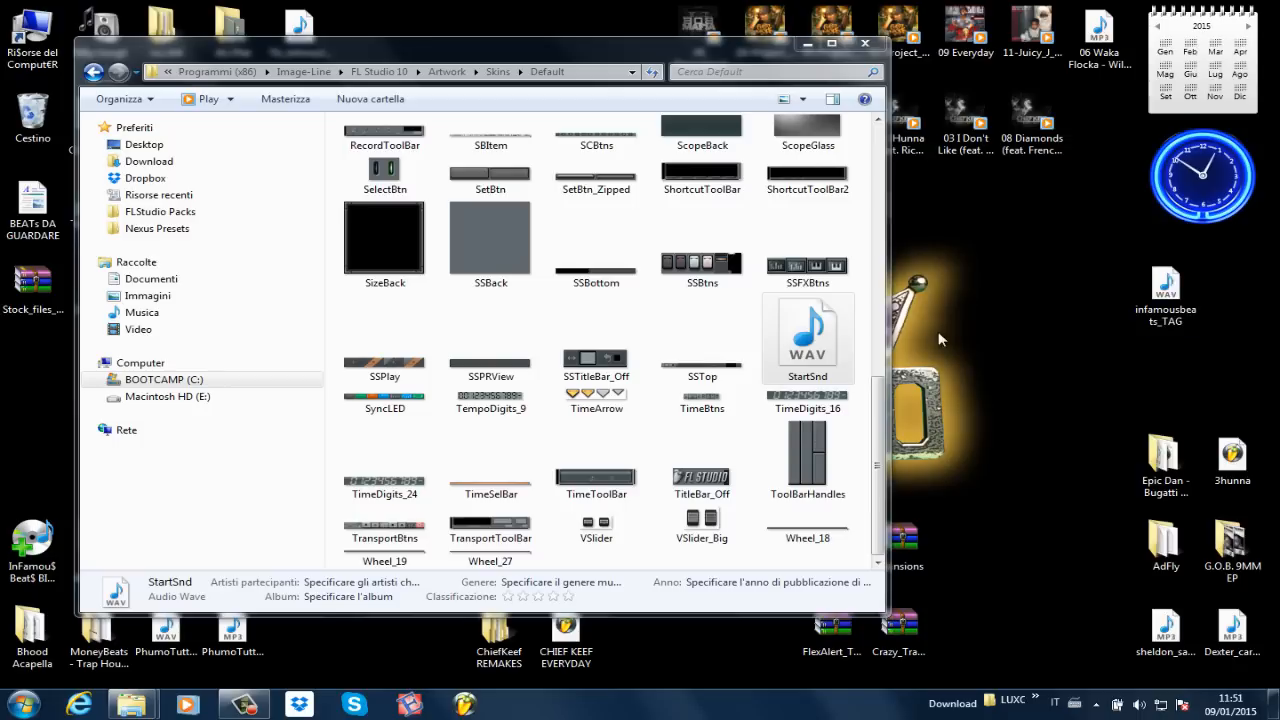
pyautogui.click(808, 336)
pyautogui.write('StartSnd')
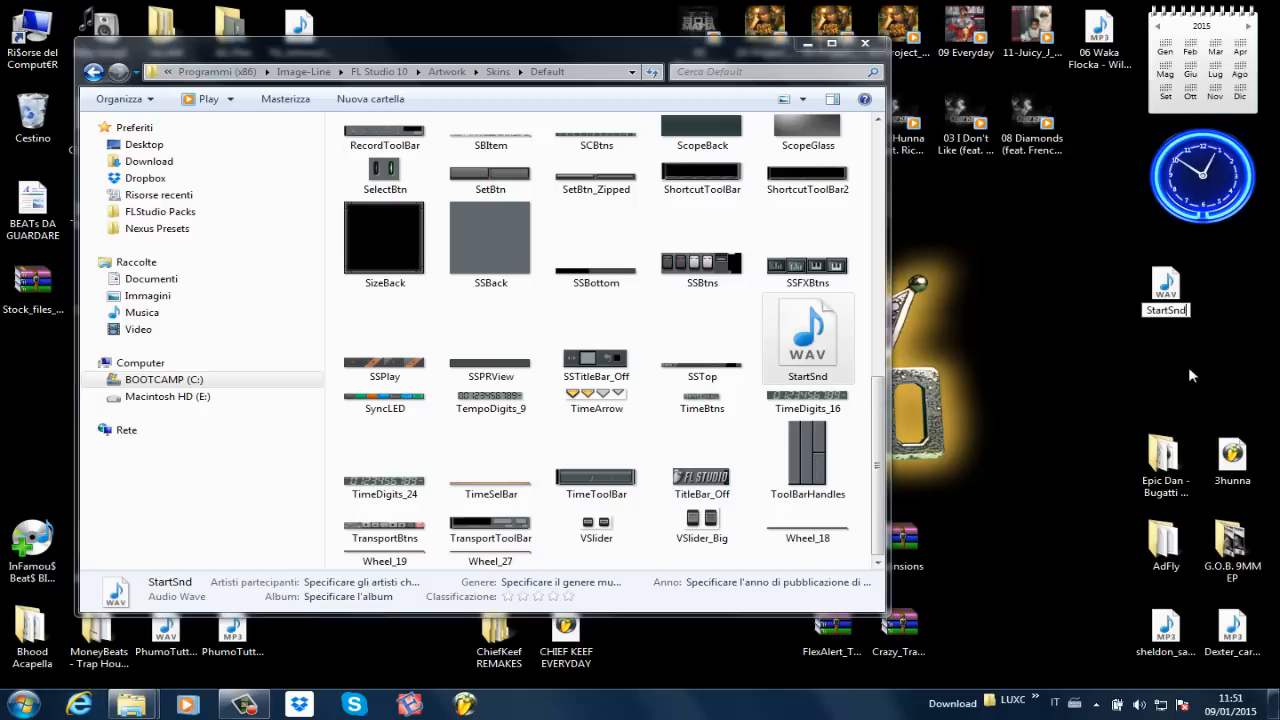
pyautogui.click(808, 336)
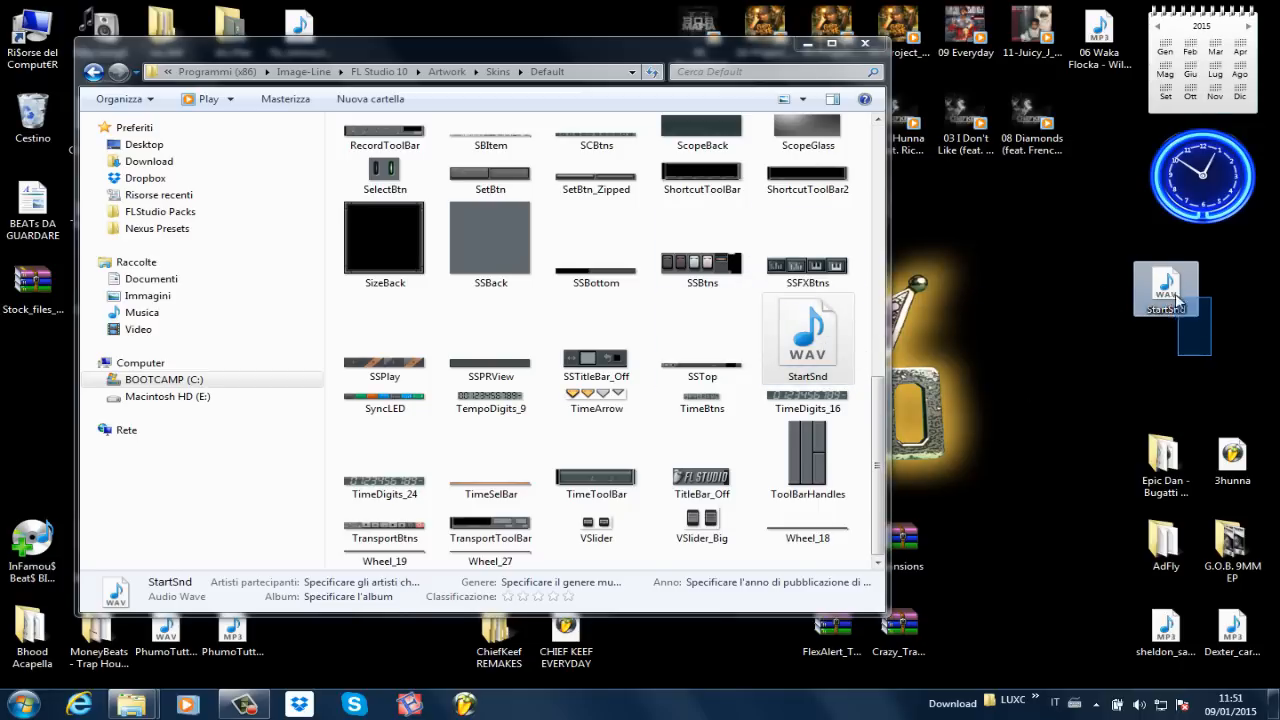
pyautogui.moveTo(1120, 348)
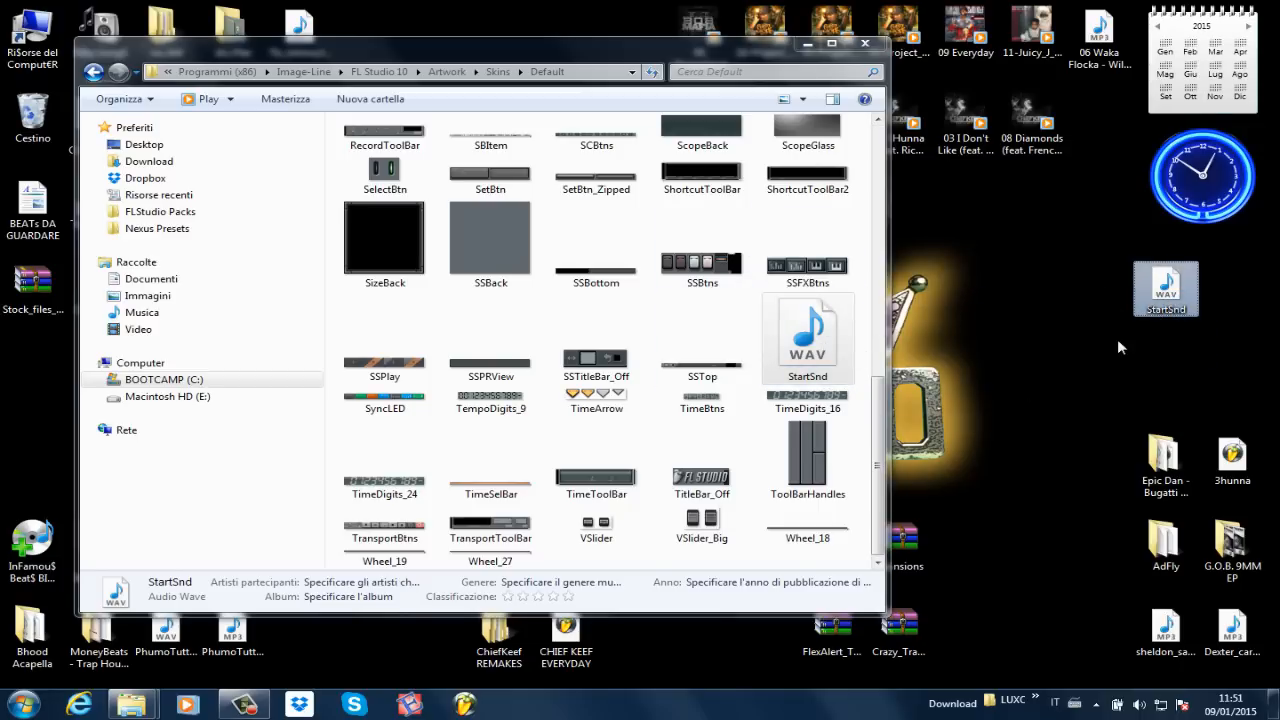
pyautogui.click(700, 338)
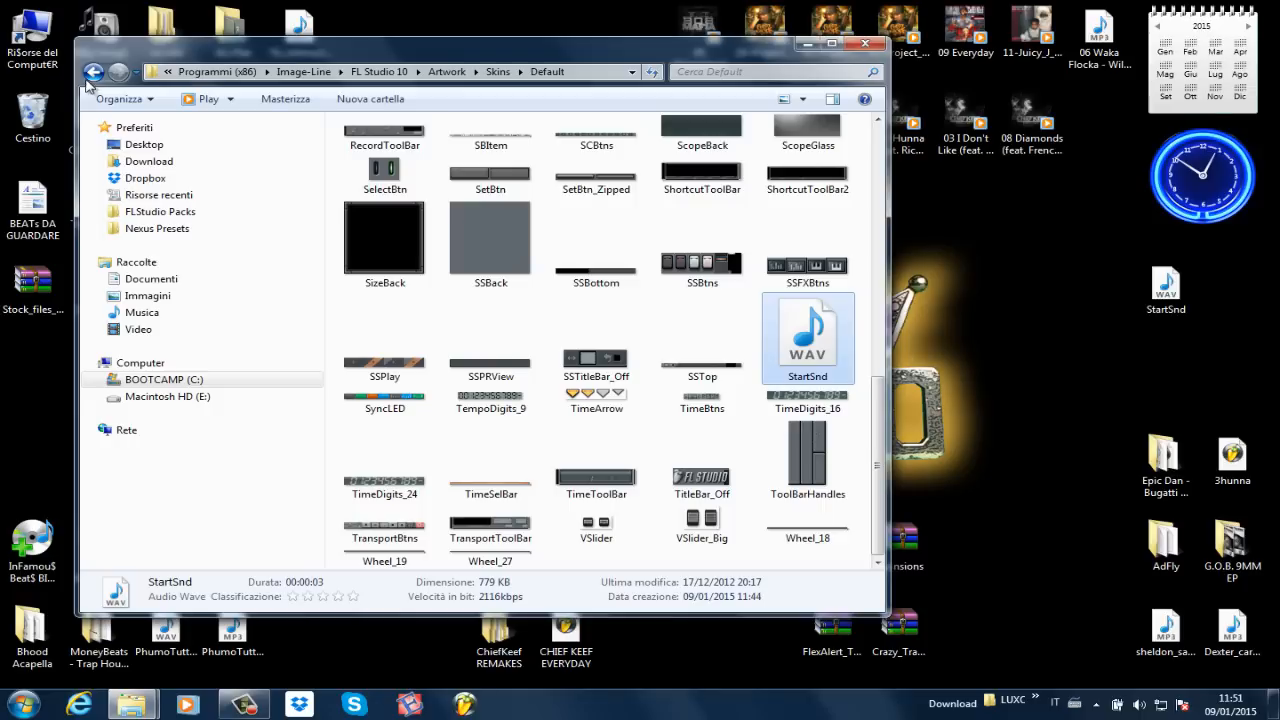
# - Return to Skins, check the Dark time folder and enter the Silent startup folder
pyautogui.click(92, 72)
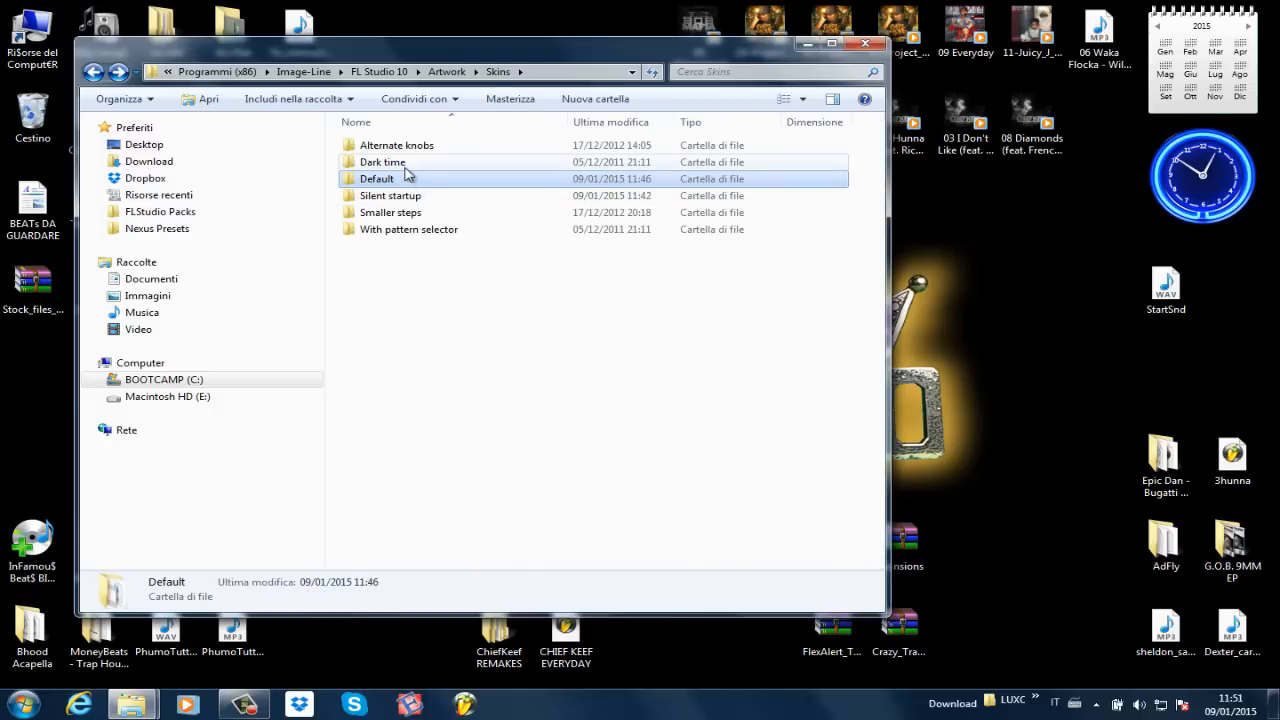
pyautogui.doubleClick(382, 162)
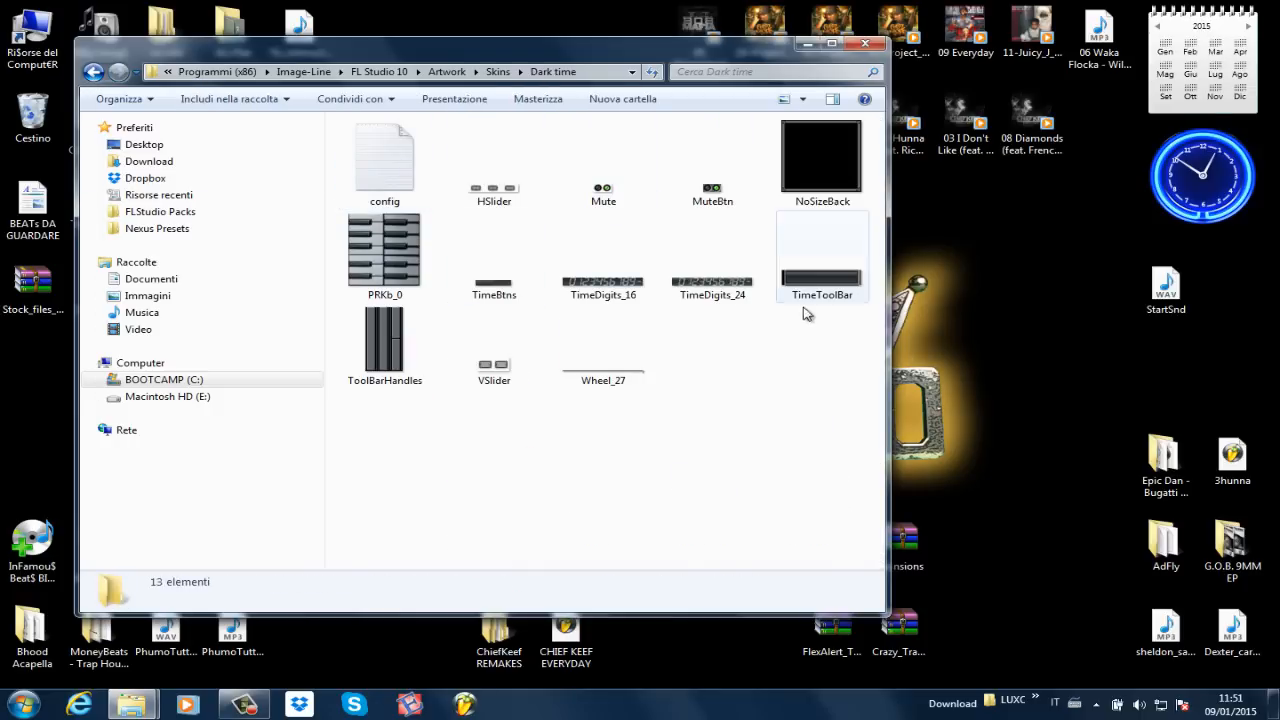
pyautogui.click(498, 72)
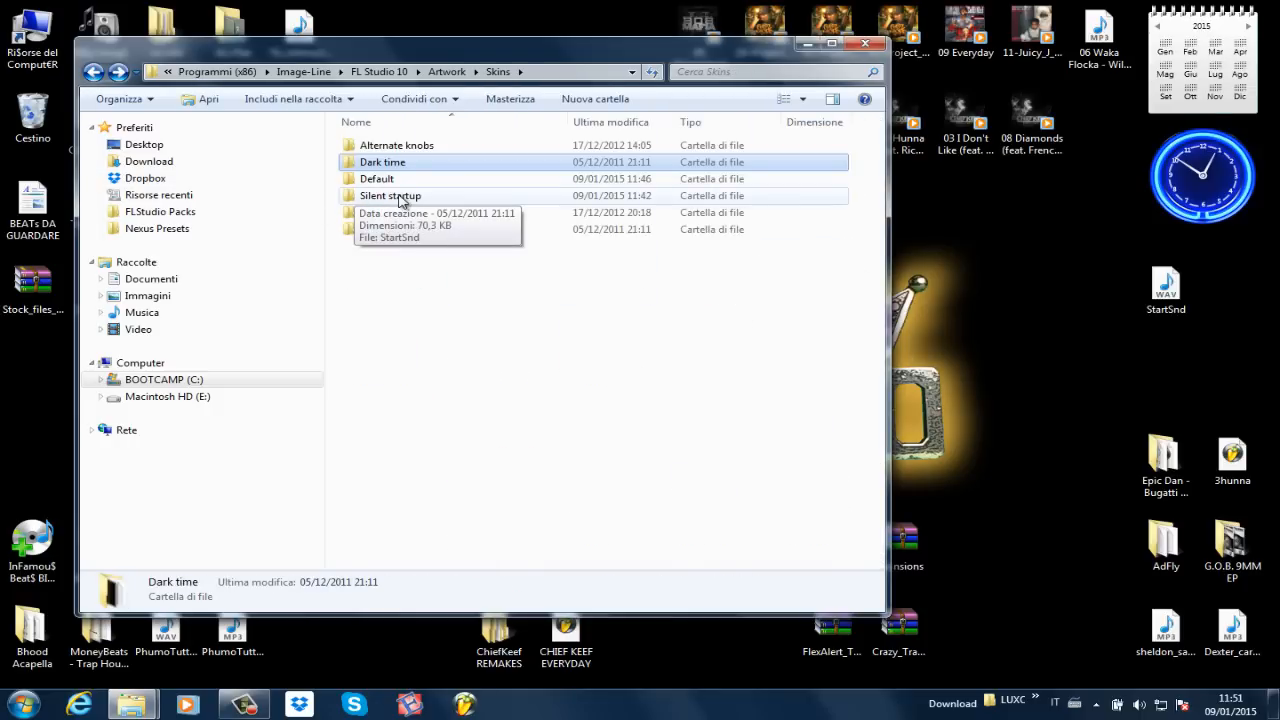
pyautogui.doubleClick(390, 196)
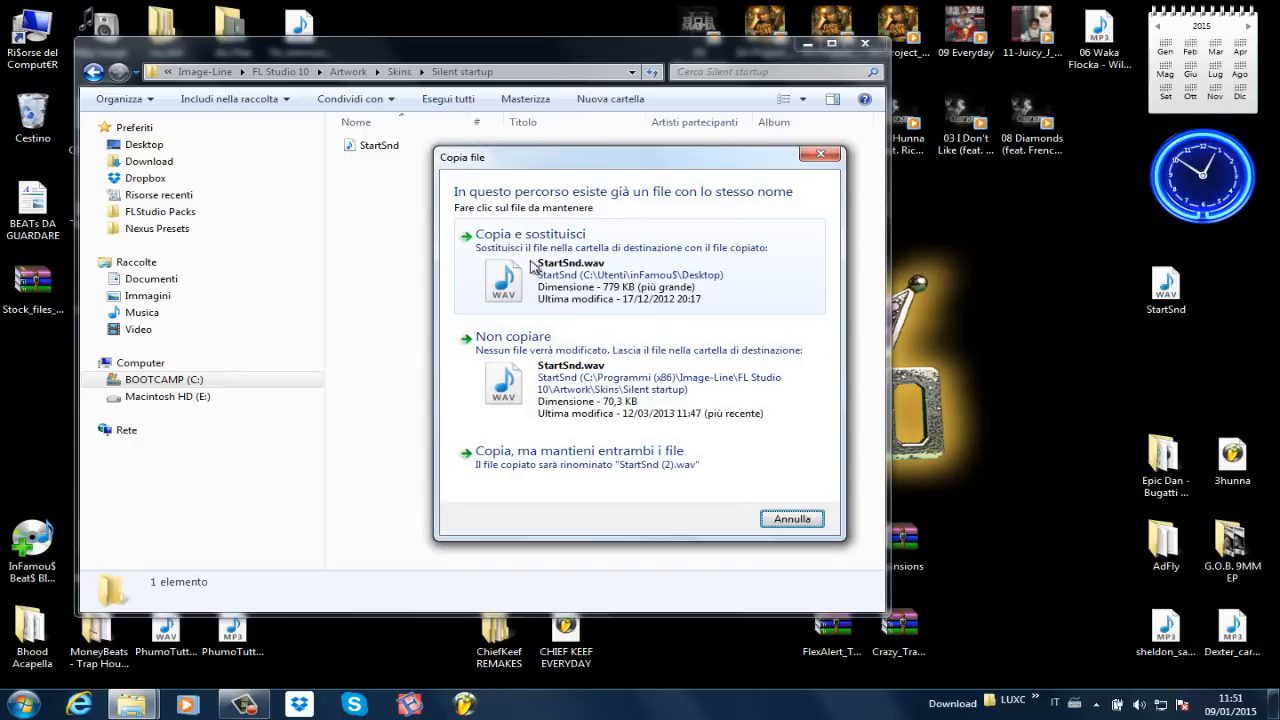
# - Replace Silent startup's StartSnd with the tag, then enter the Smaller steps folder
pyautogui.click(530, 232)
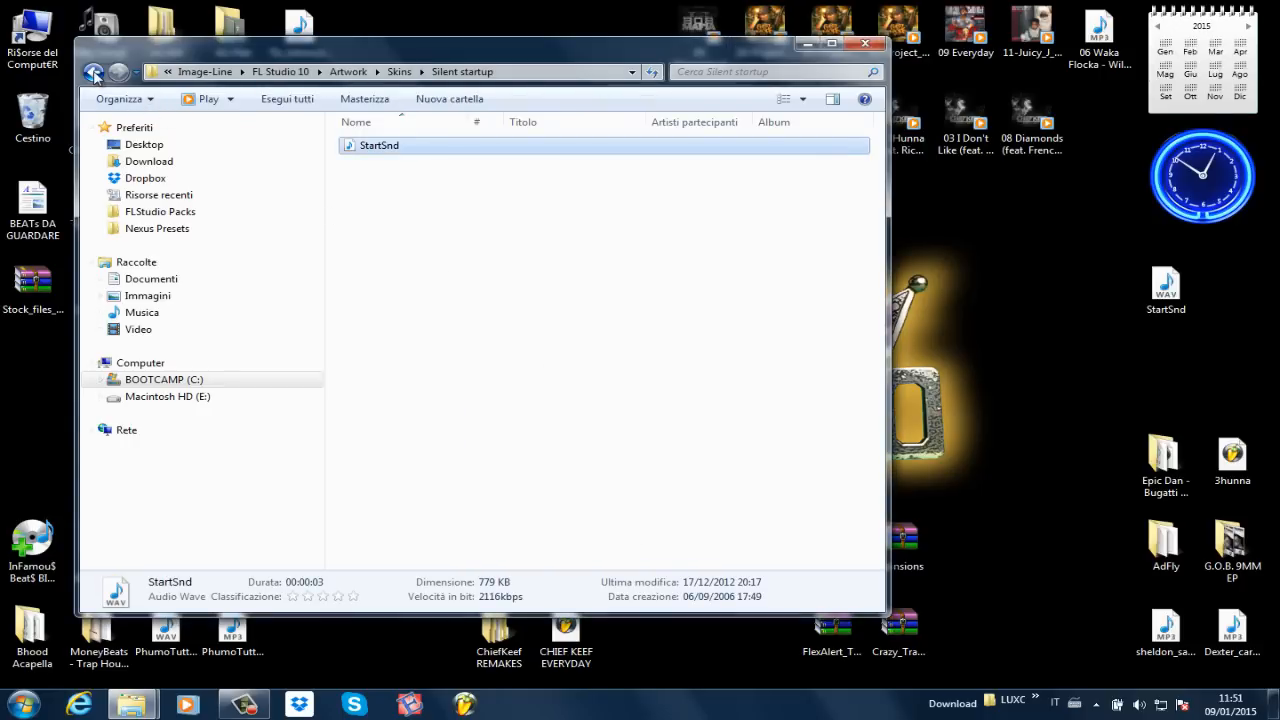
pyautogui.click(92, 72)
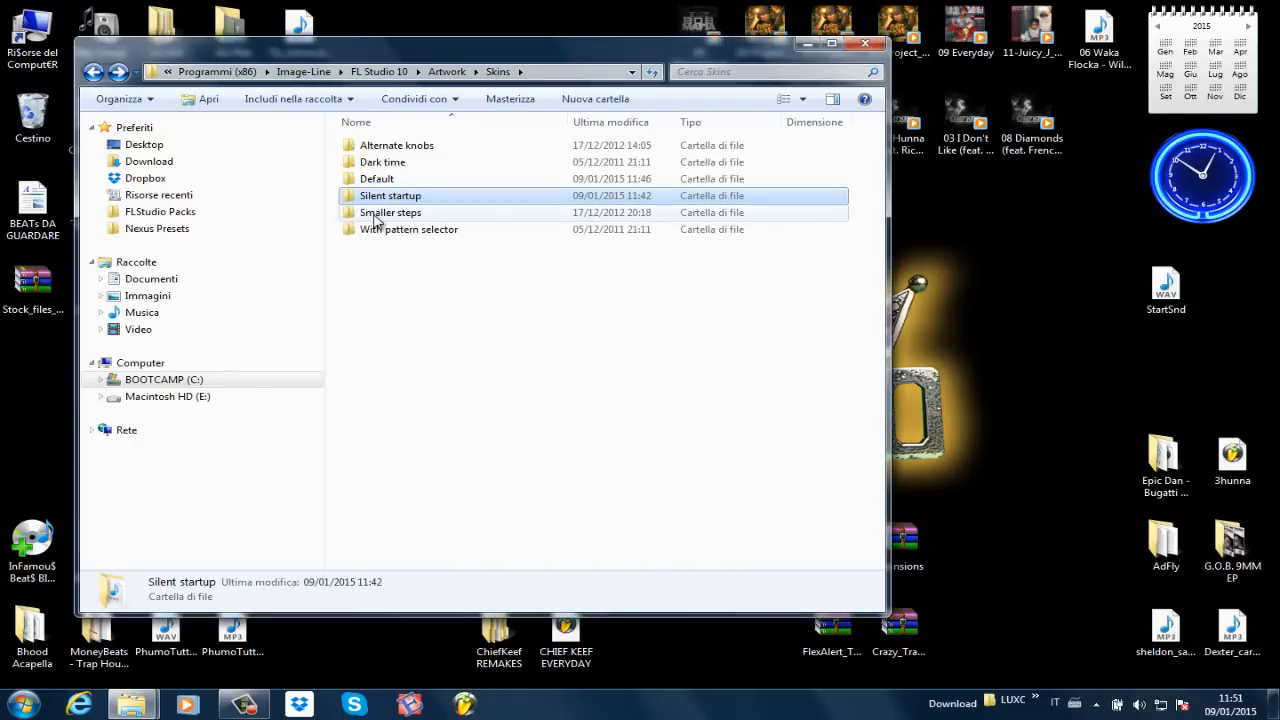
pyautogui.doubleClick(390, 212)
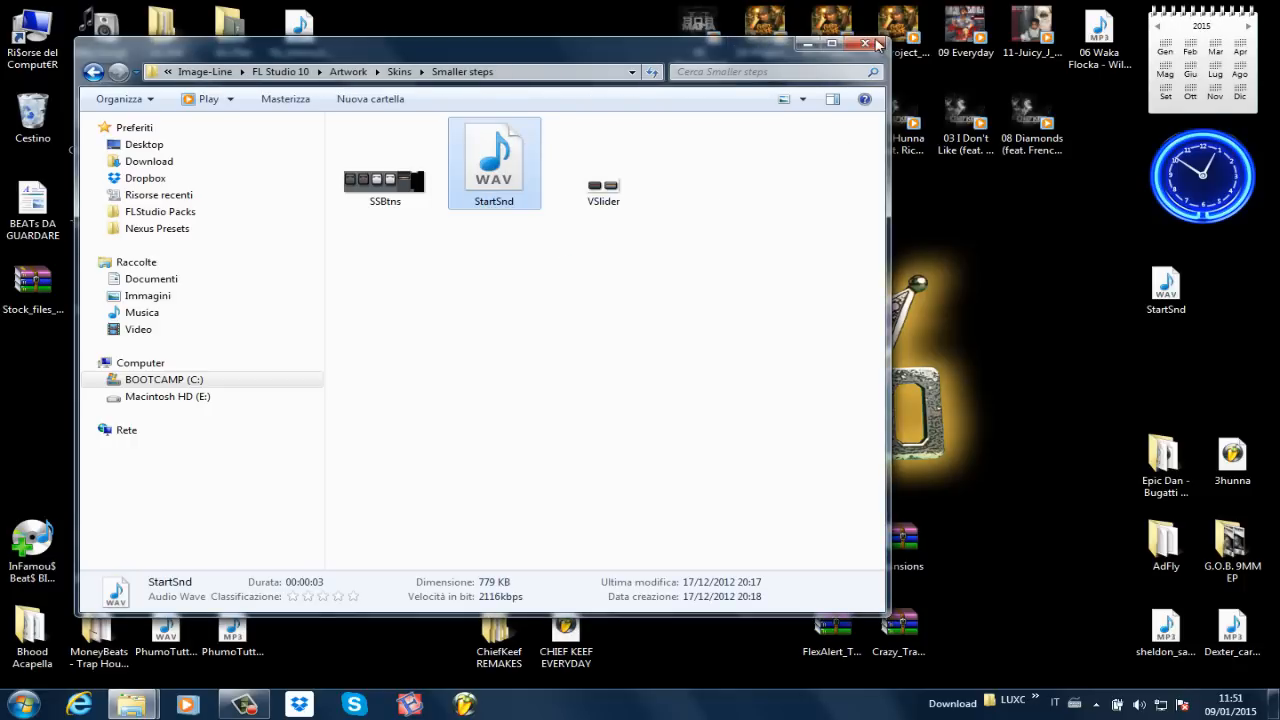
# - Close the Explorer window and show FL Studio's jump list of pinned and recent projects
pyautogui.click(864, 44)
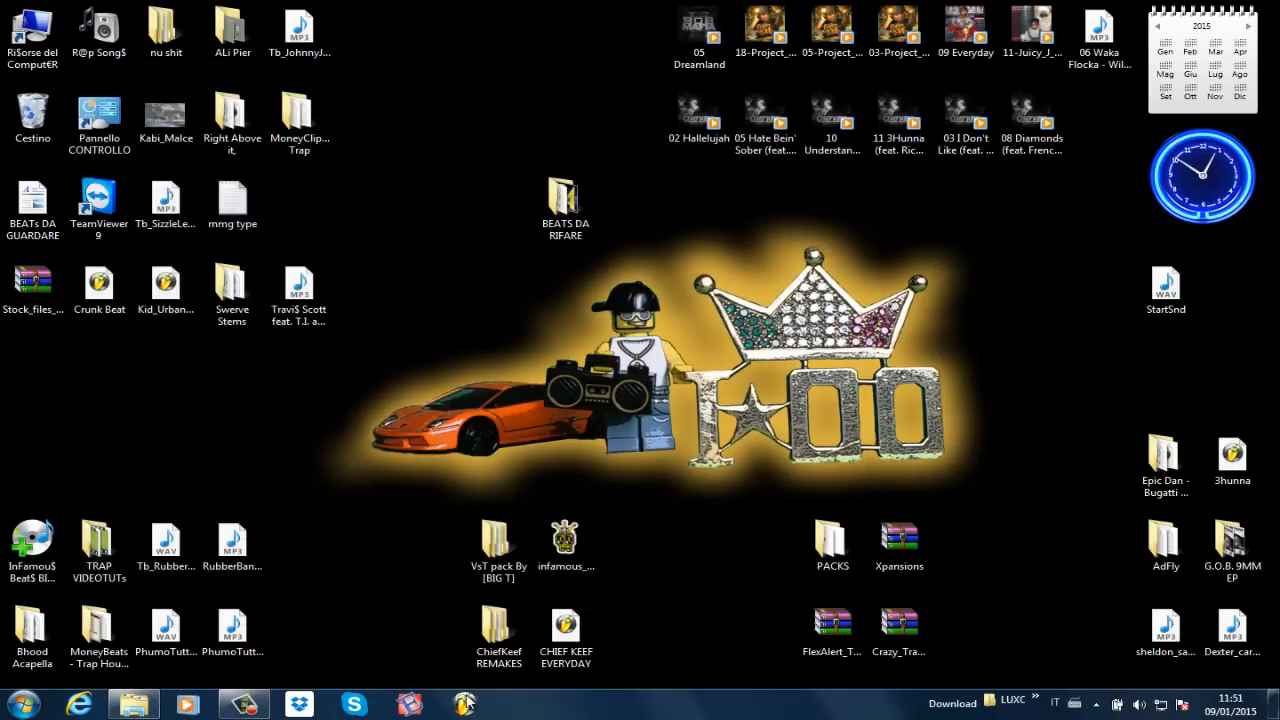
pyautogui.rightClick(464, 704)
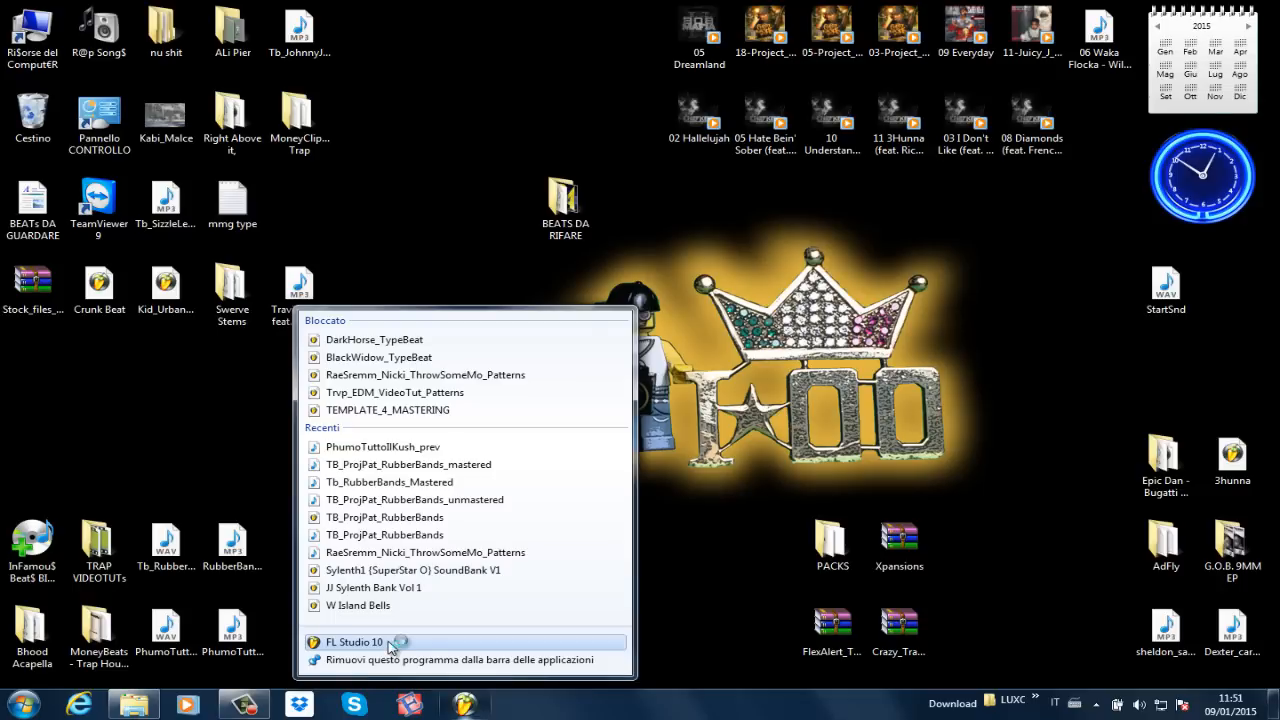
# - Launch FL Studio 10 from the jump list and close its Settings window
pyautogui.click(354, 642)
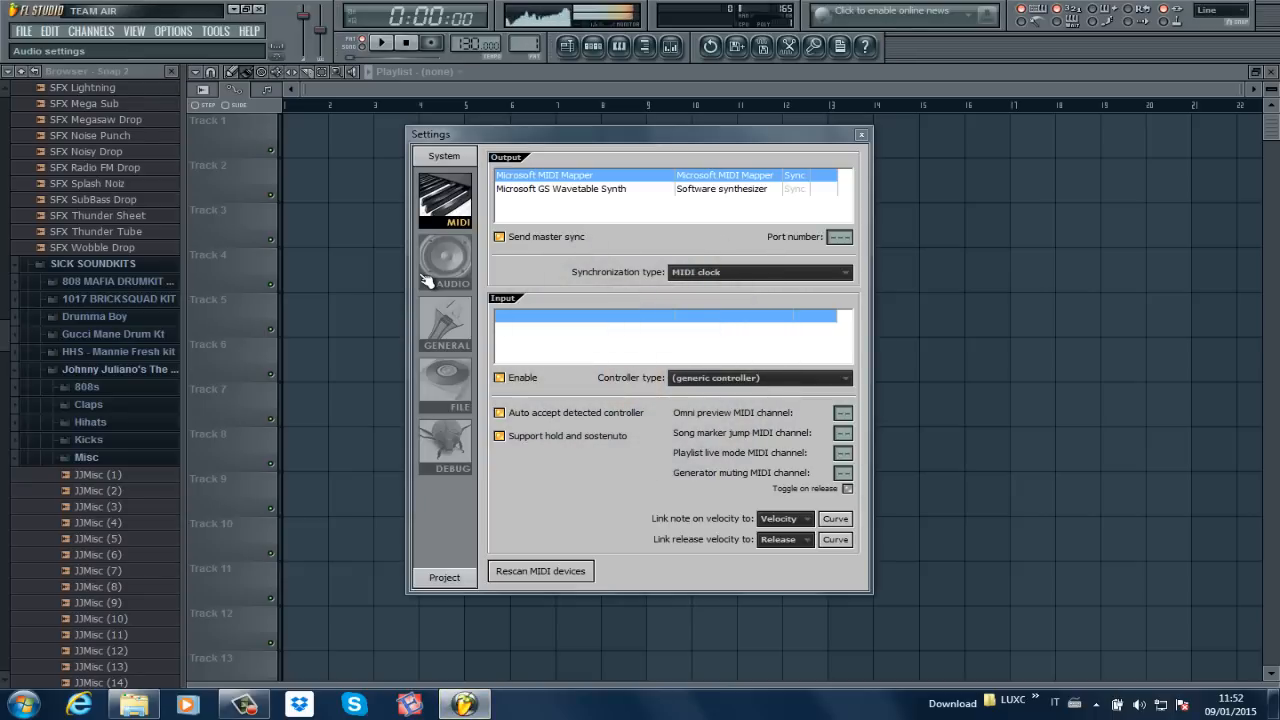
pyautogui.moveTo(848, 148)
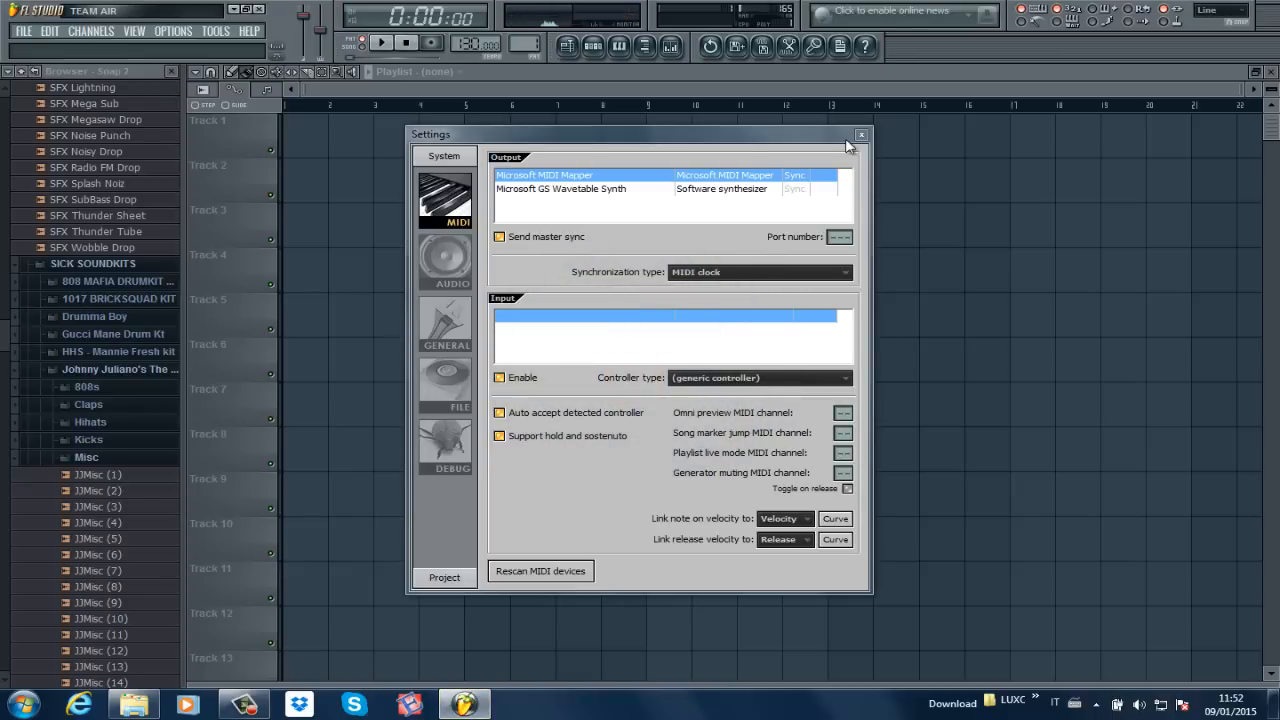
pyautogui.click(860, 134)
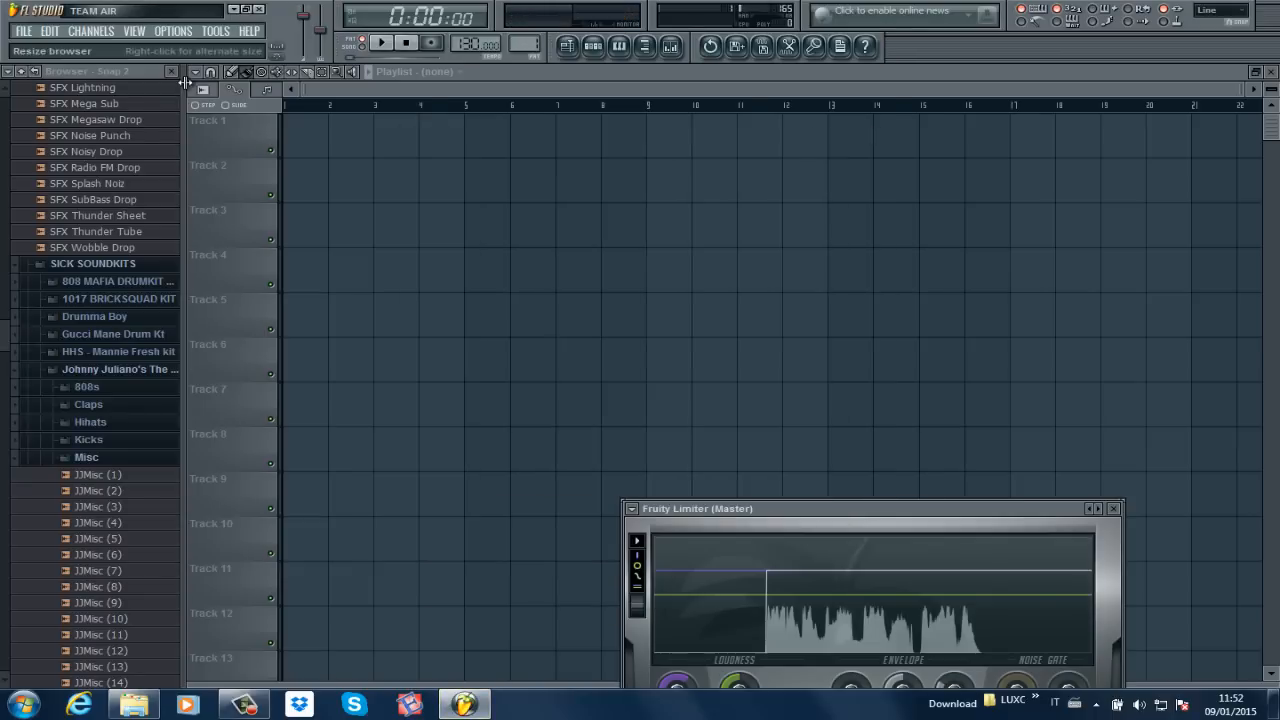